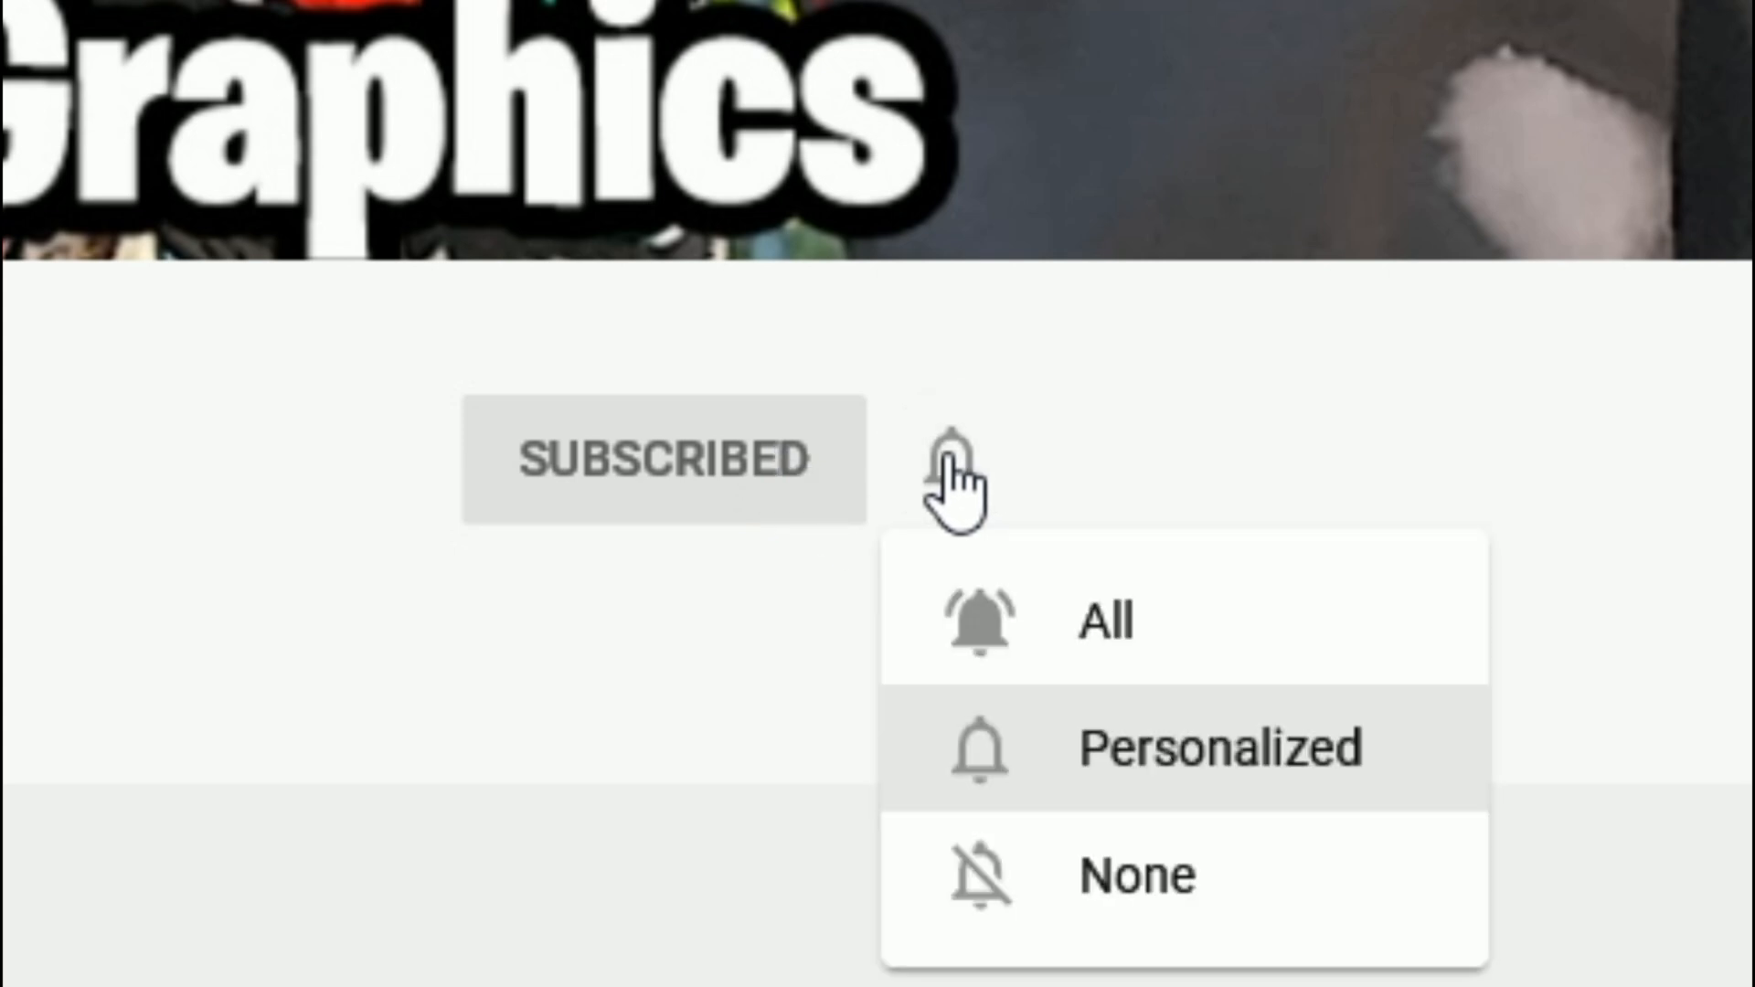
{"action": "mouse_move", "coordinate": [1195, 649]}
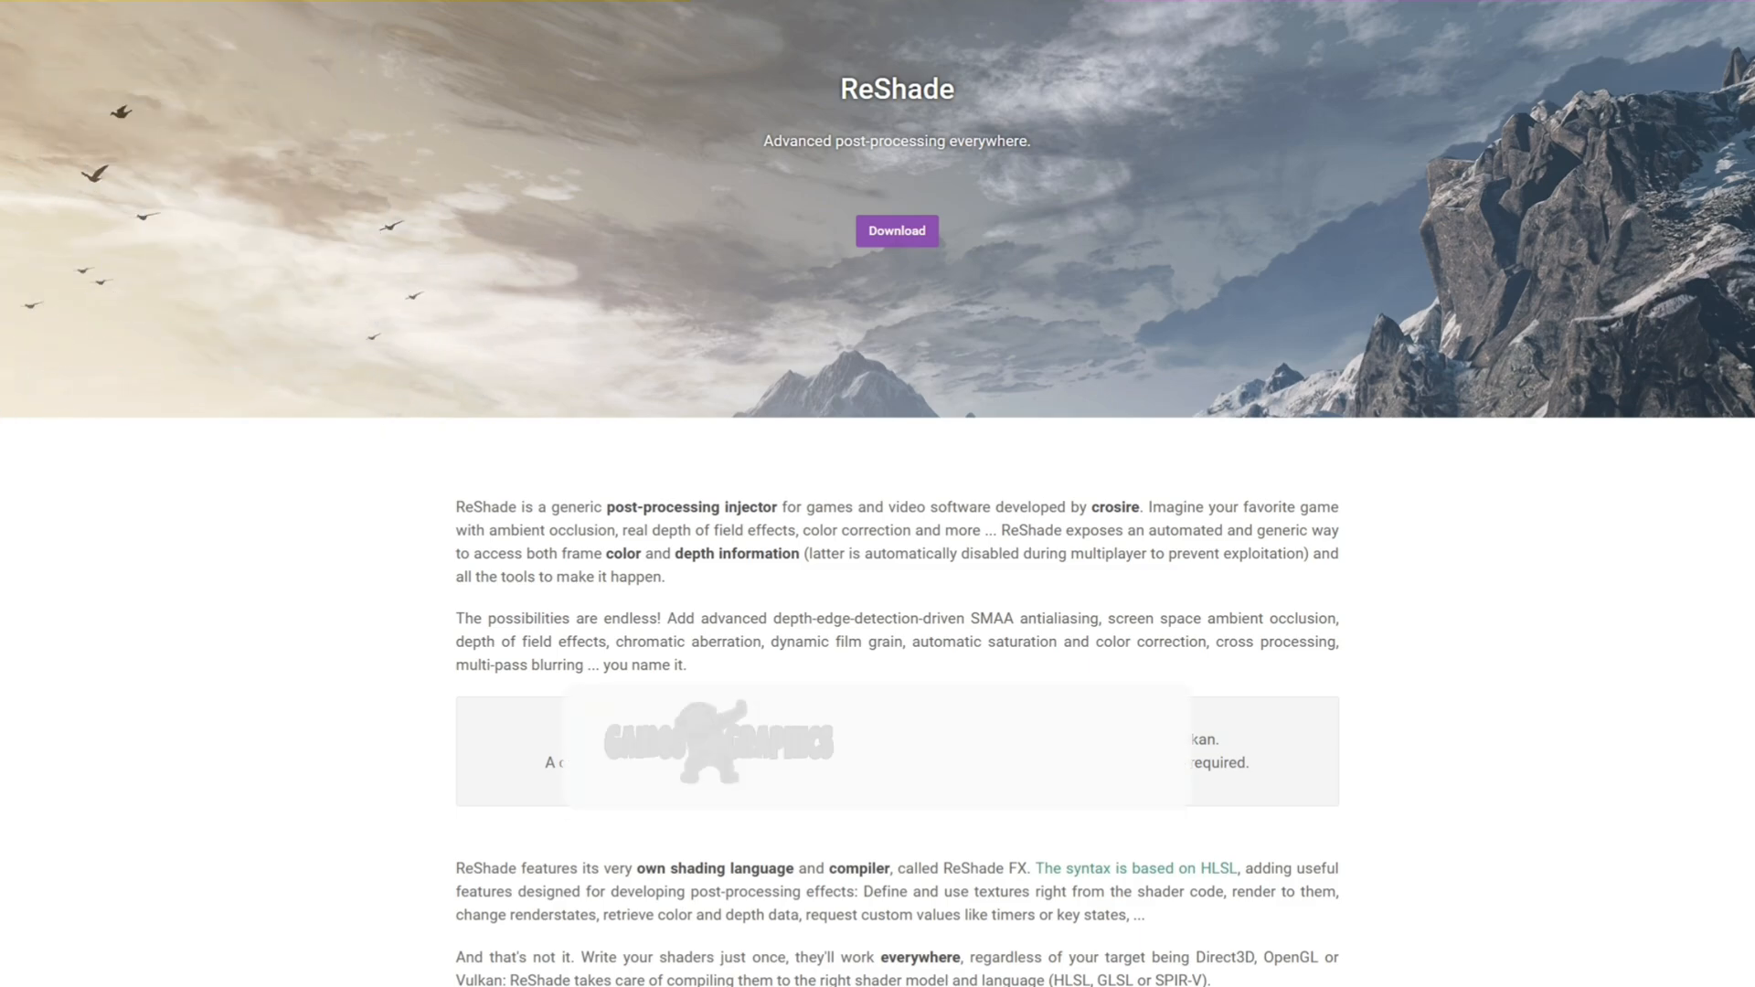
Download the ReShade 6.3.3 setup tool from the website's Download section.
{"action": "scroll", "scroll_direction": "down", "scroll_amount": 3}
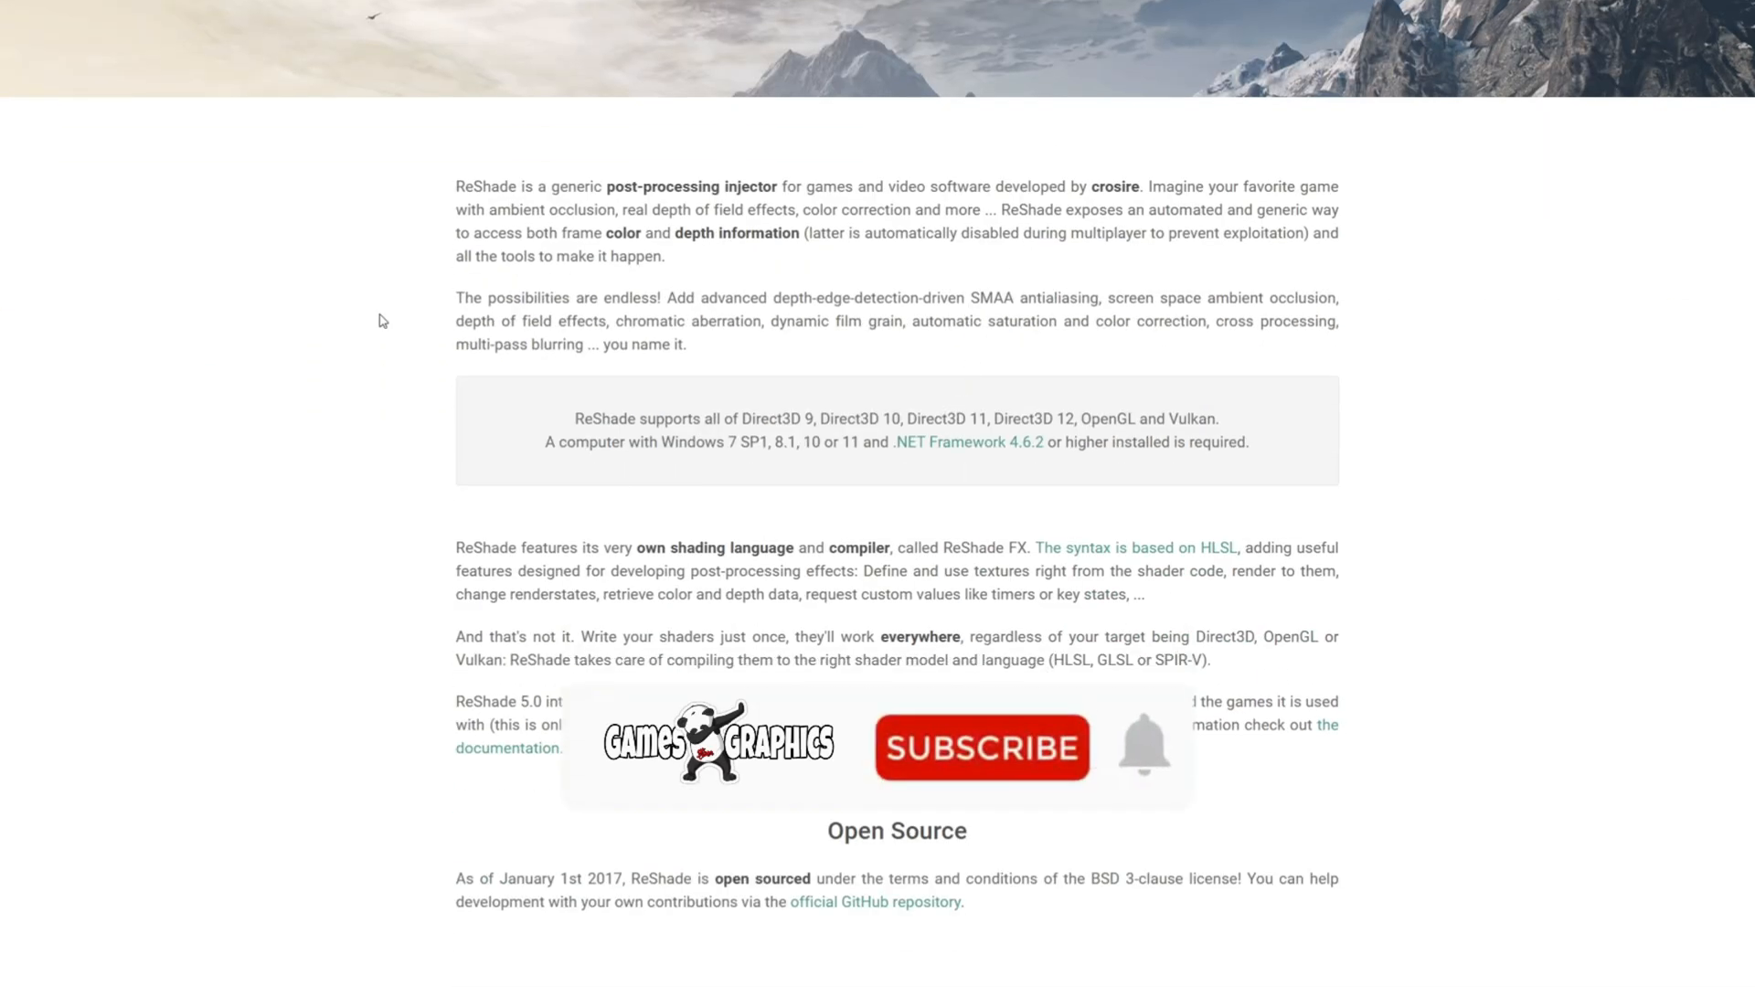
{"action": "scroll", "scroll_direction": "down", "scroll_amount": 3}
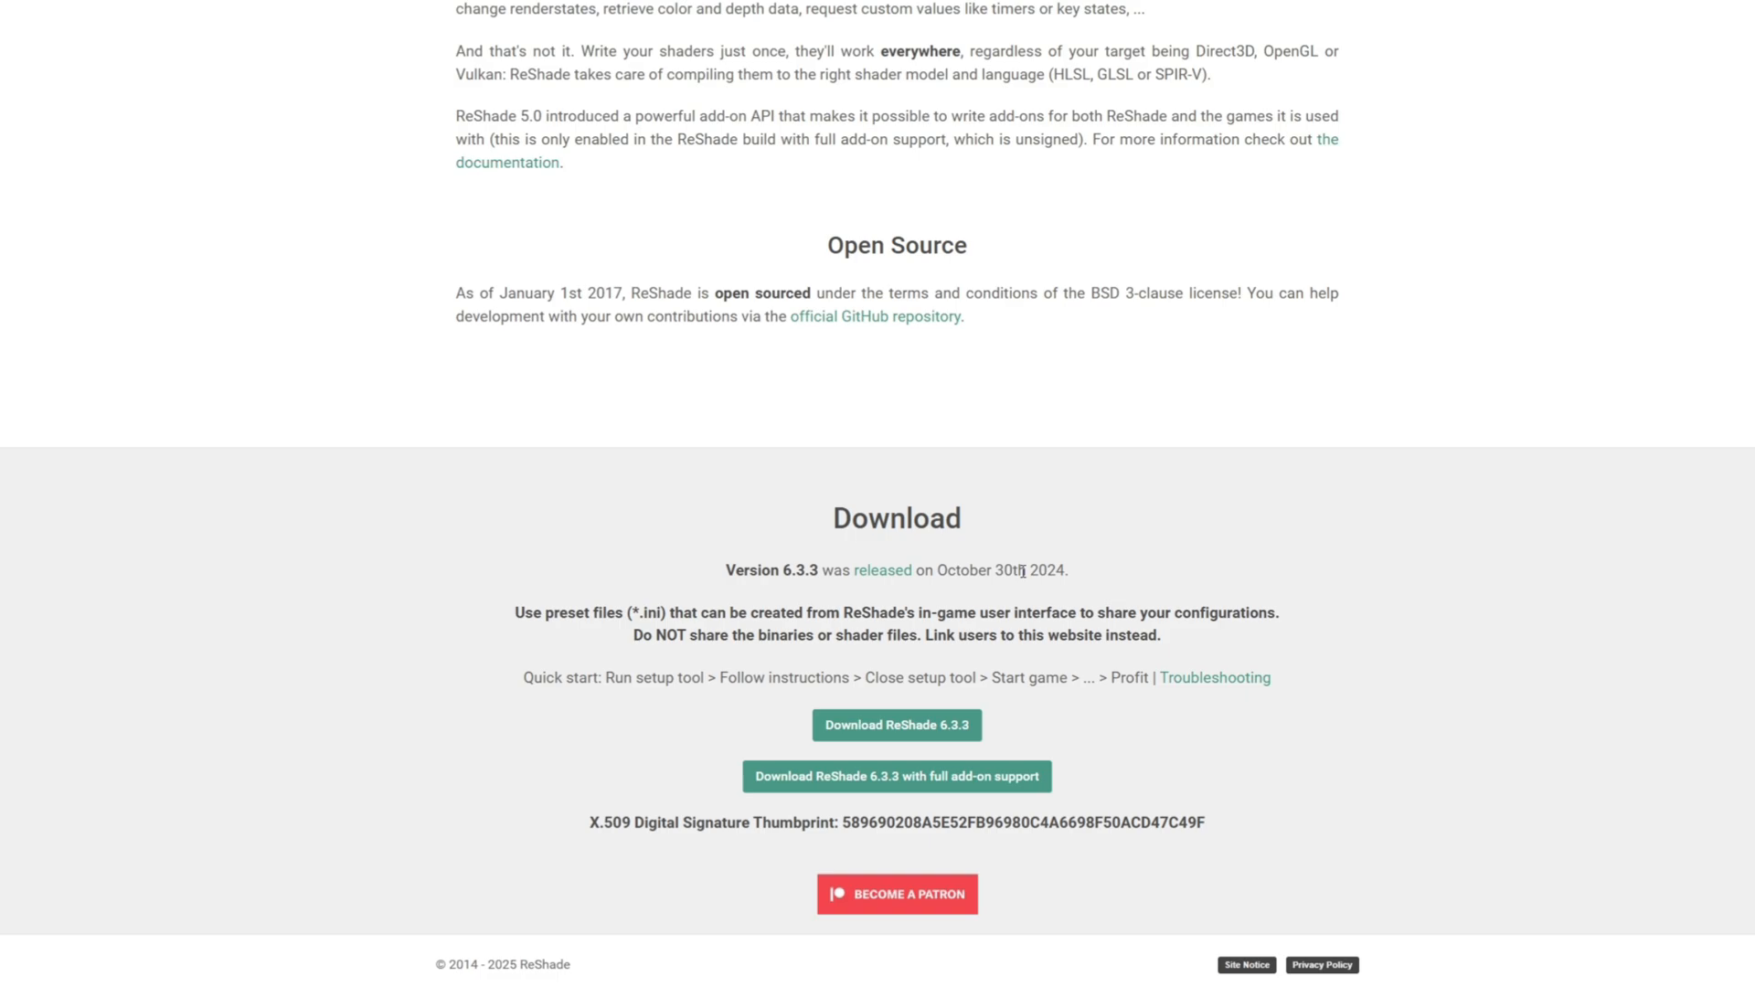
{"action": "mouse_move", "coordinate": [775, 598]}
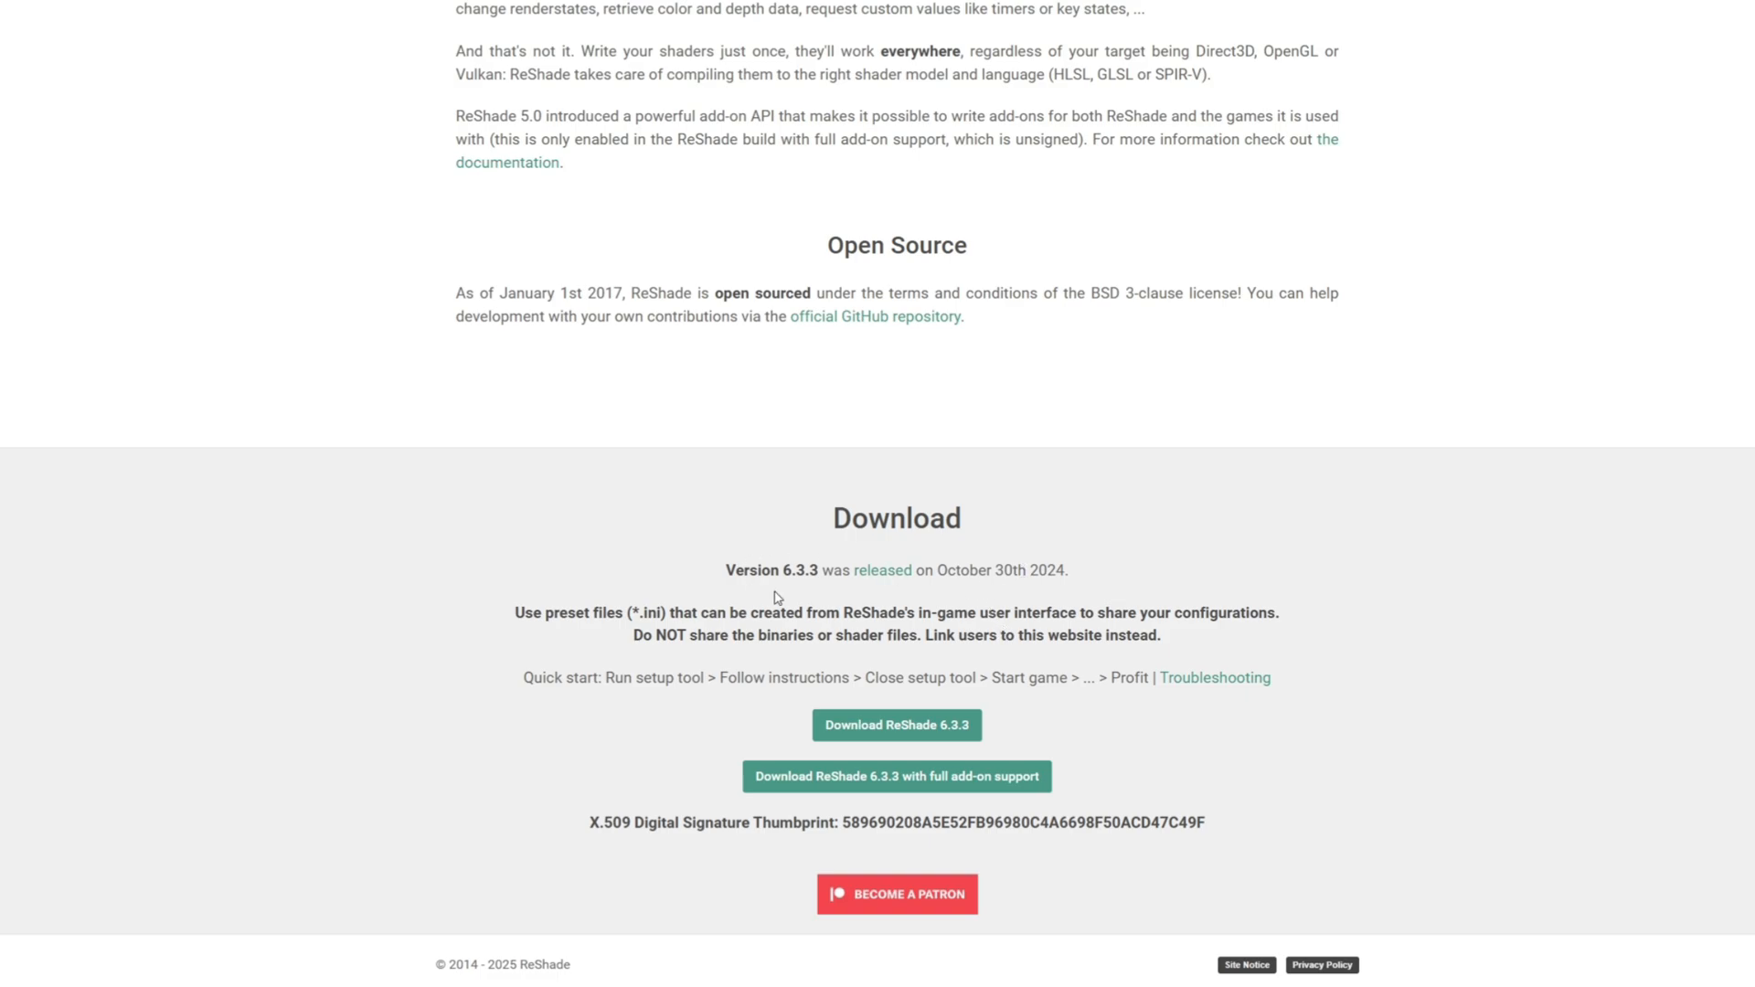
{"action": "mouse_move", "coordinate": [874, 740]}
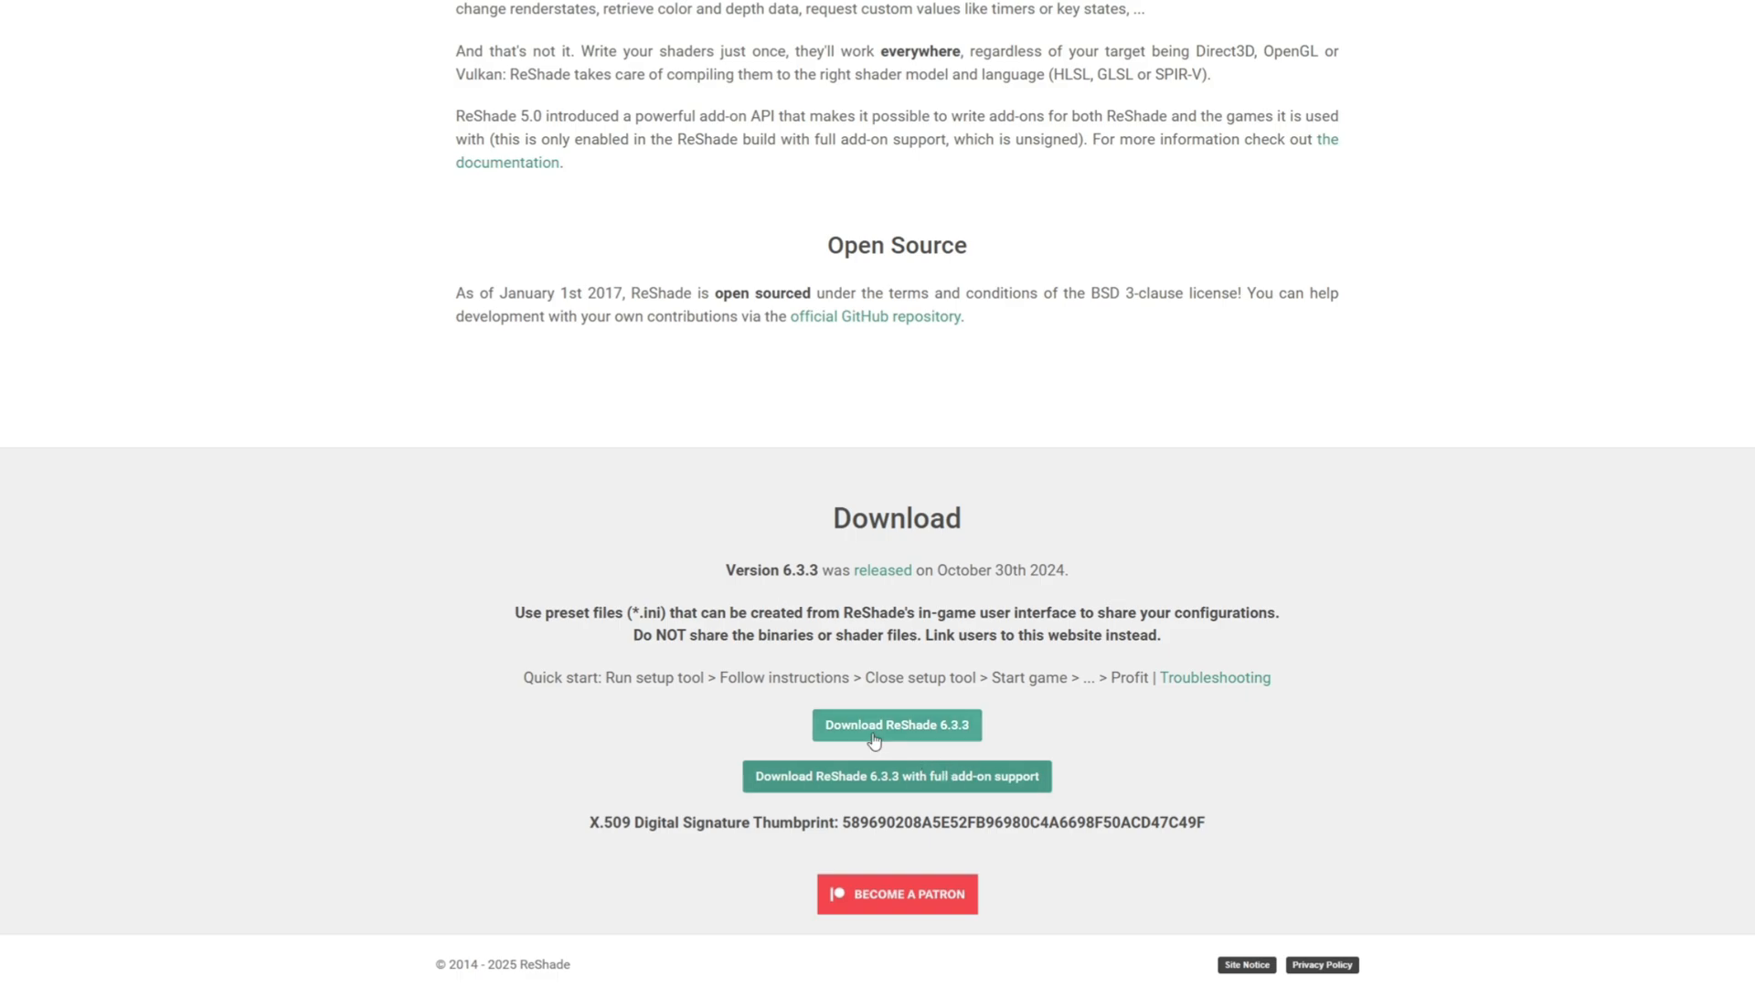
{"action": "left_click", "coordinate": [895, 724]}
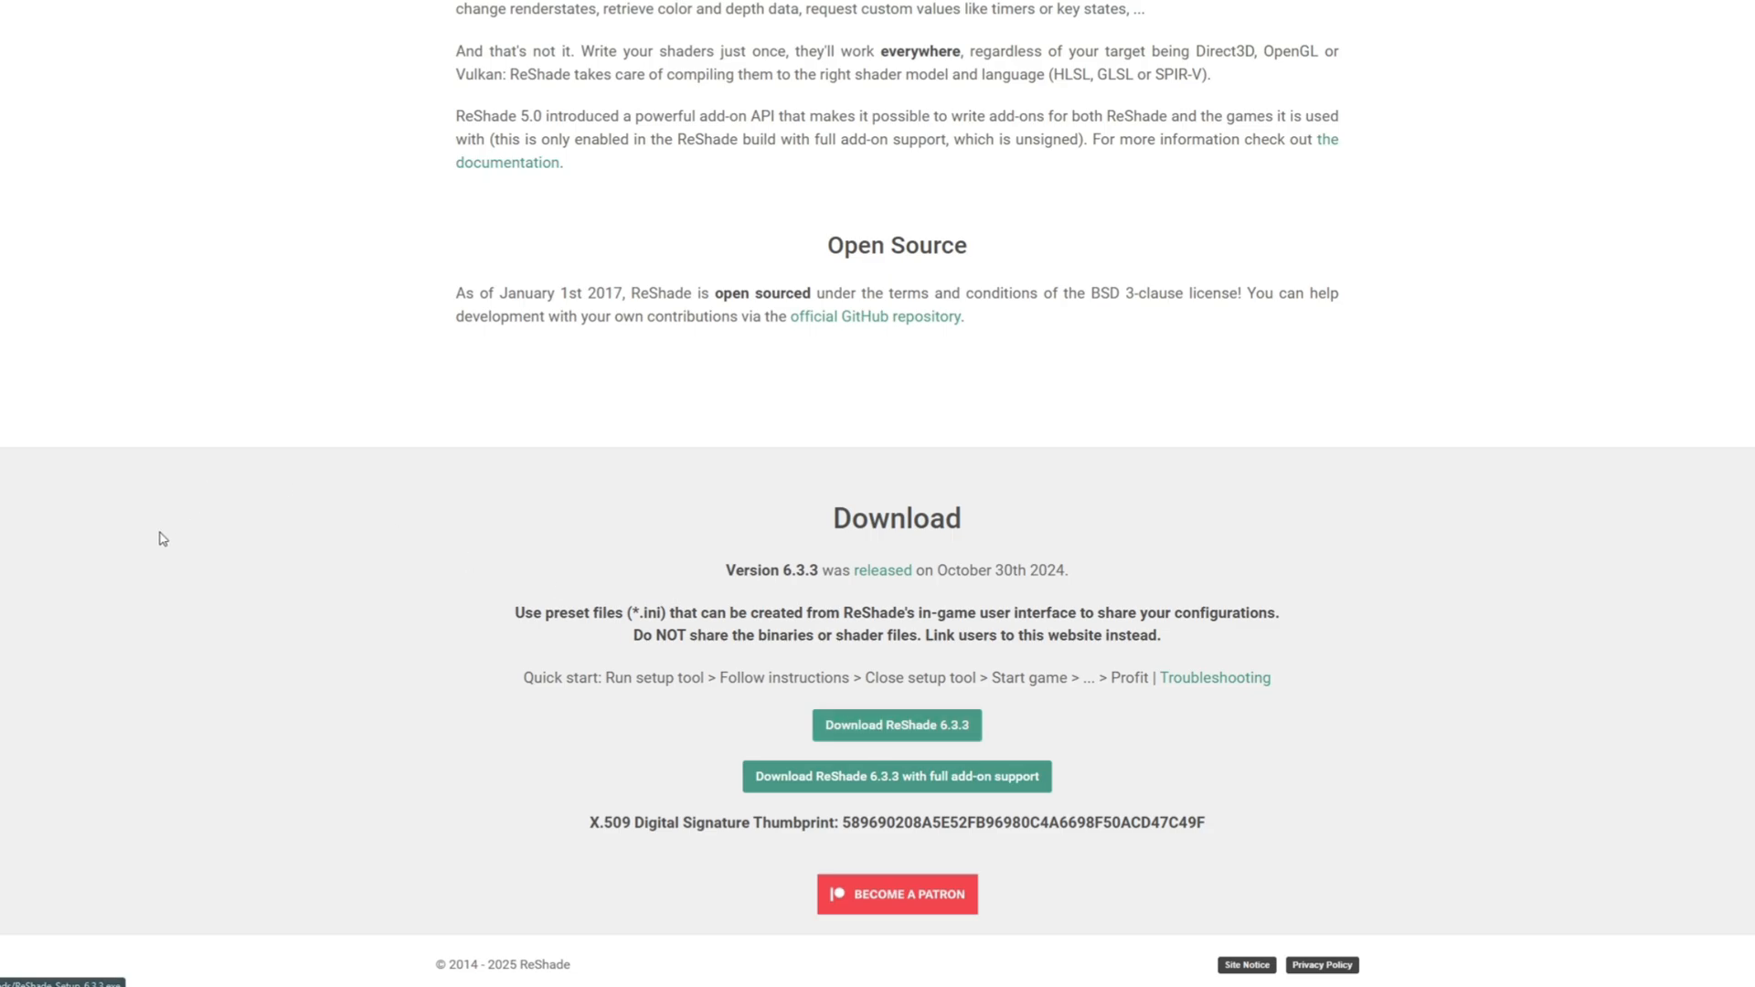
{"action": "scroll", "scroll_direction": "up", "scroll_amount": 3}
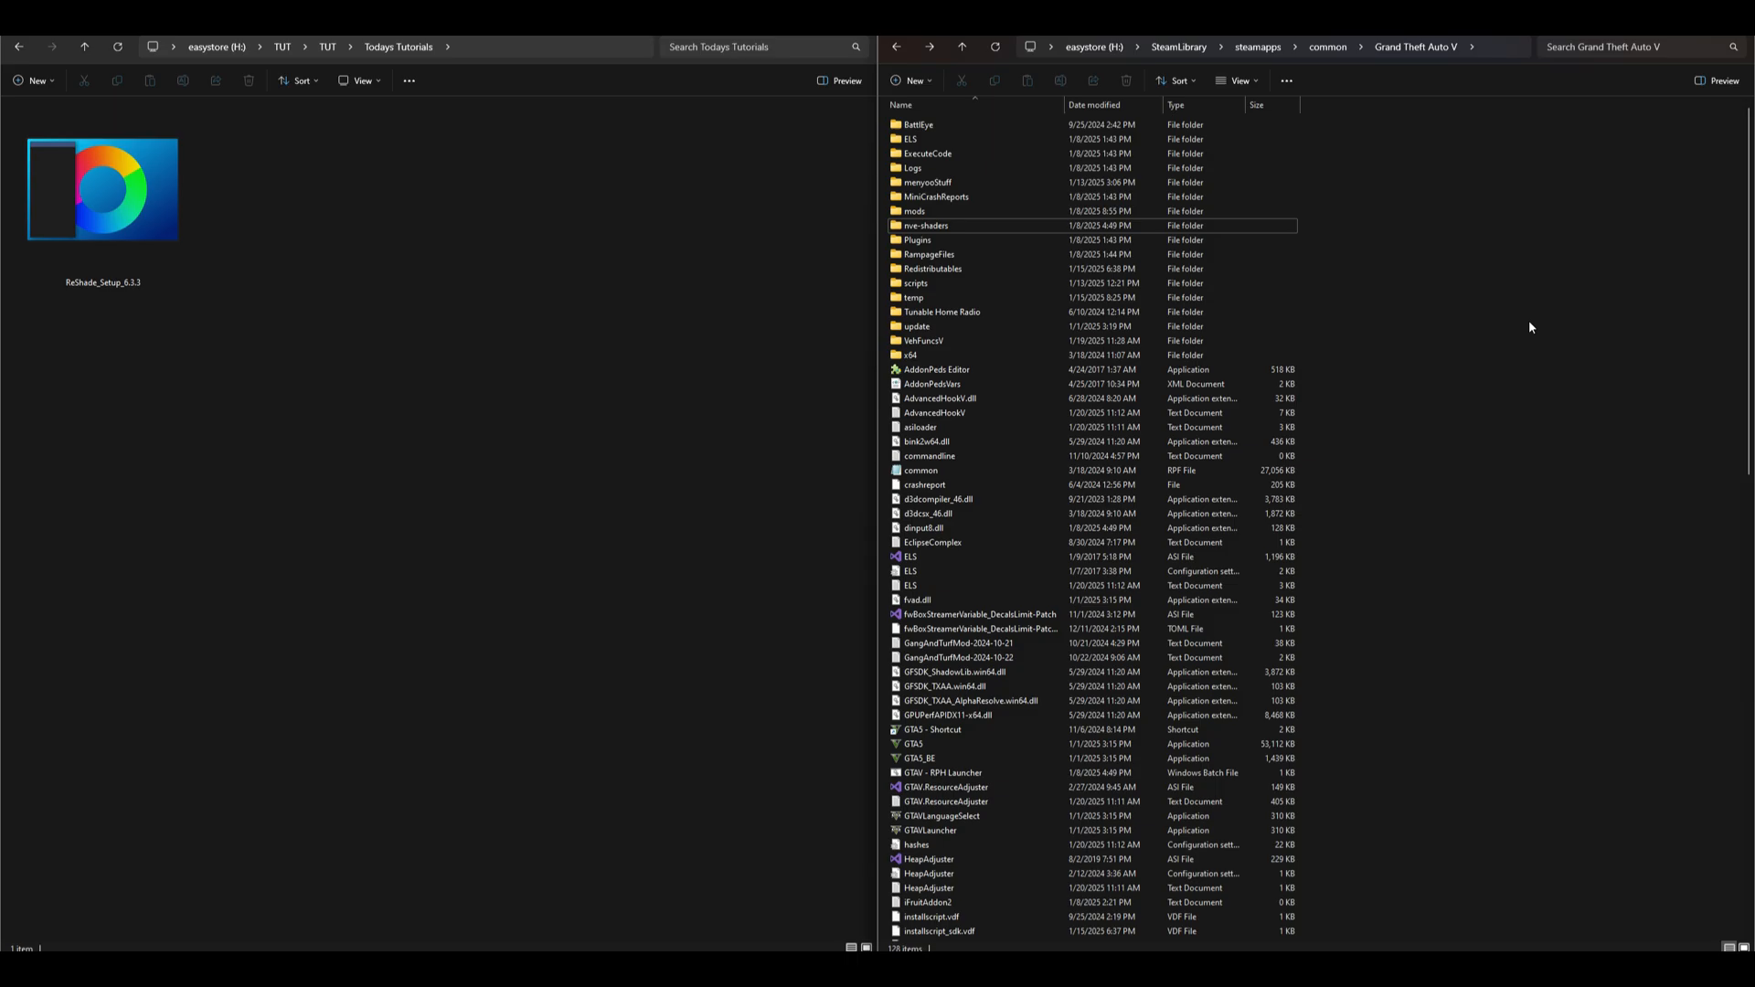
Run ReShade_Setup_6.3.3 from the Todays Tutorials folder.
{"action": "left_click", "coordinate": [106, 182]}
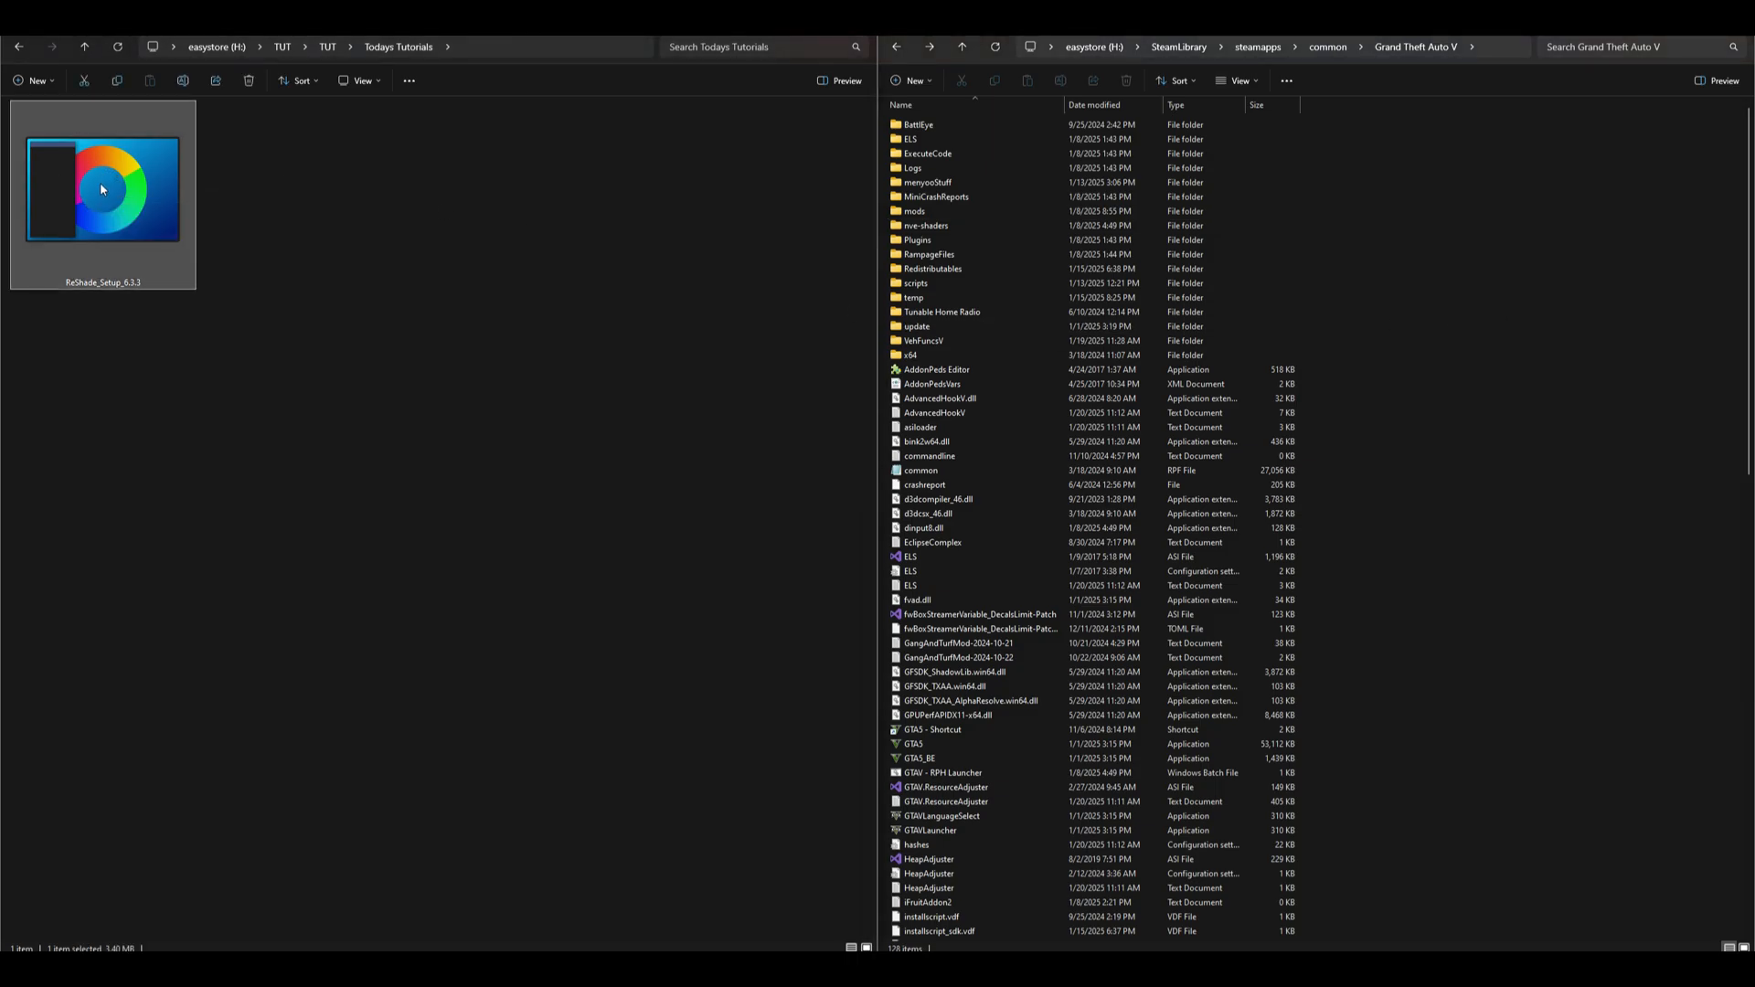
{"action": "double_click", "coordinate": [100, 189]}
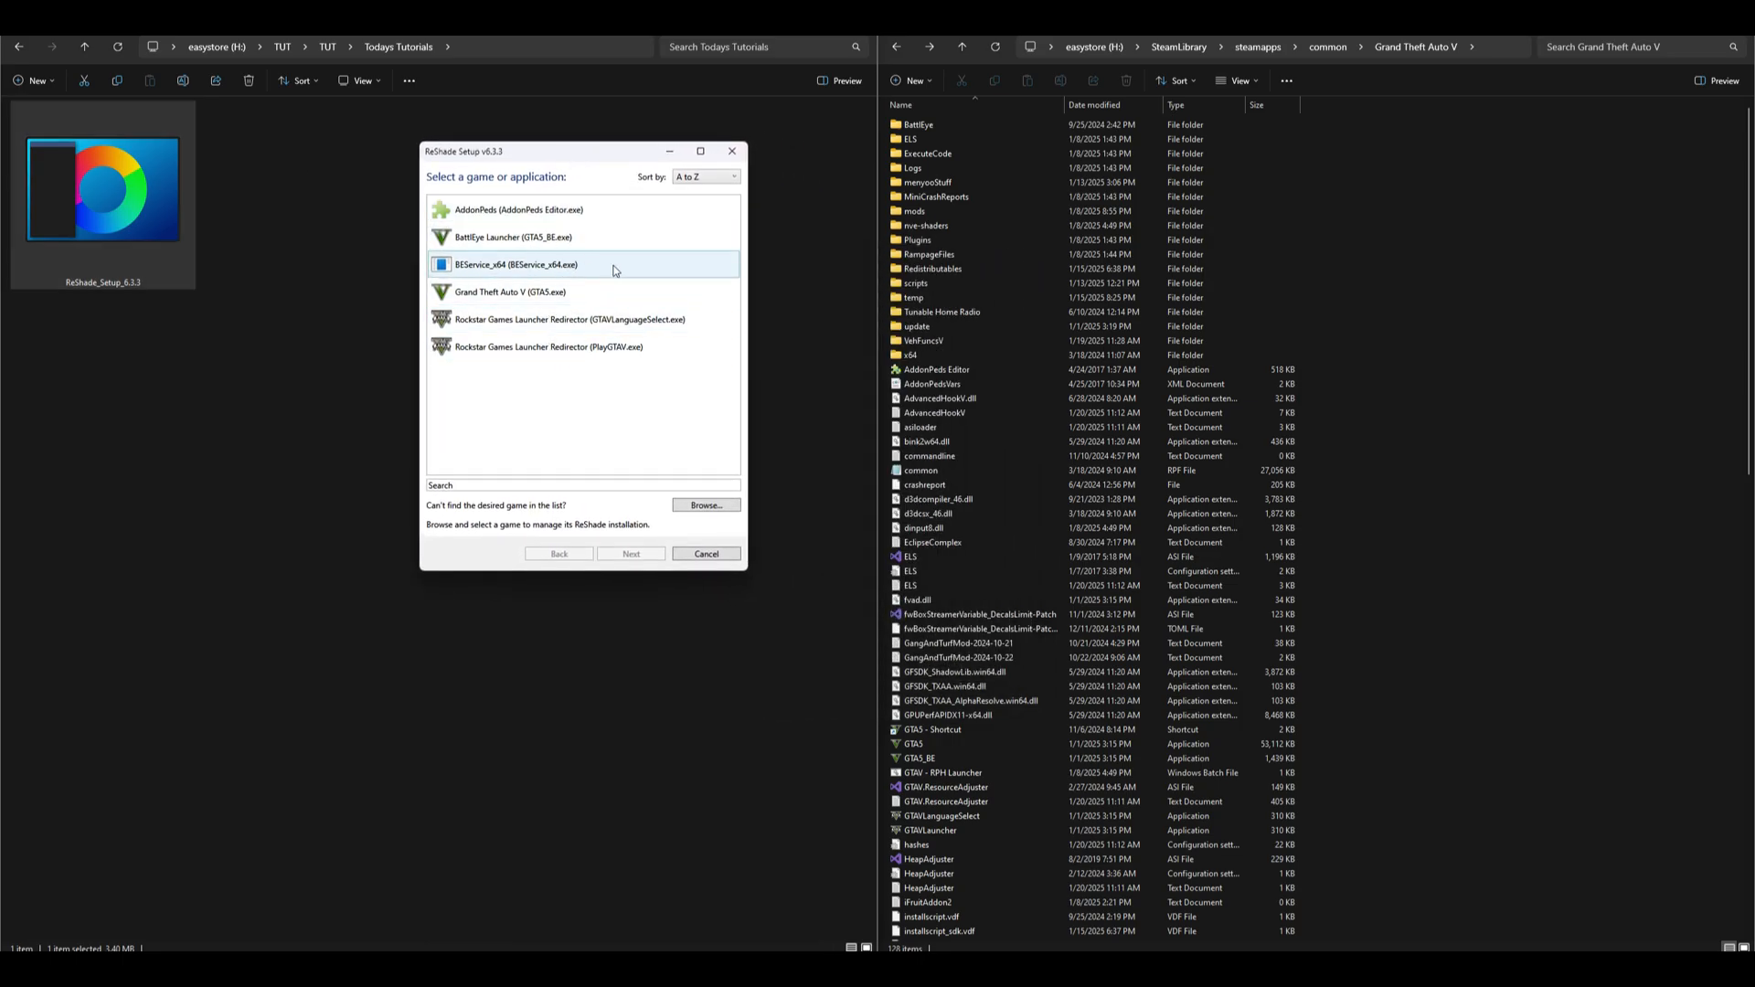
Choose Grand Theft Auto V (GTA5.exe) as the target game and proceed to the rendering API choice.
{"action": "left_click", "coordinate": [509, 291]}
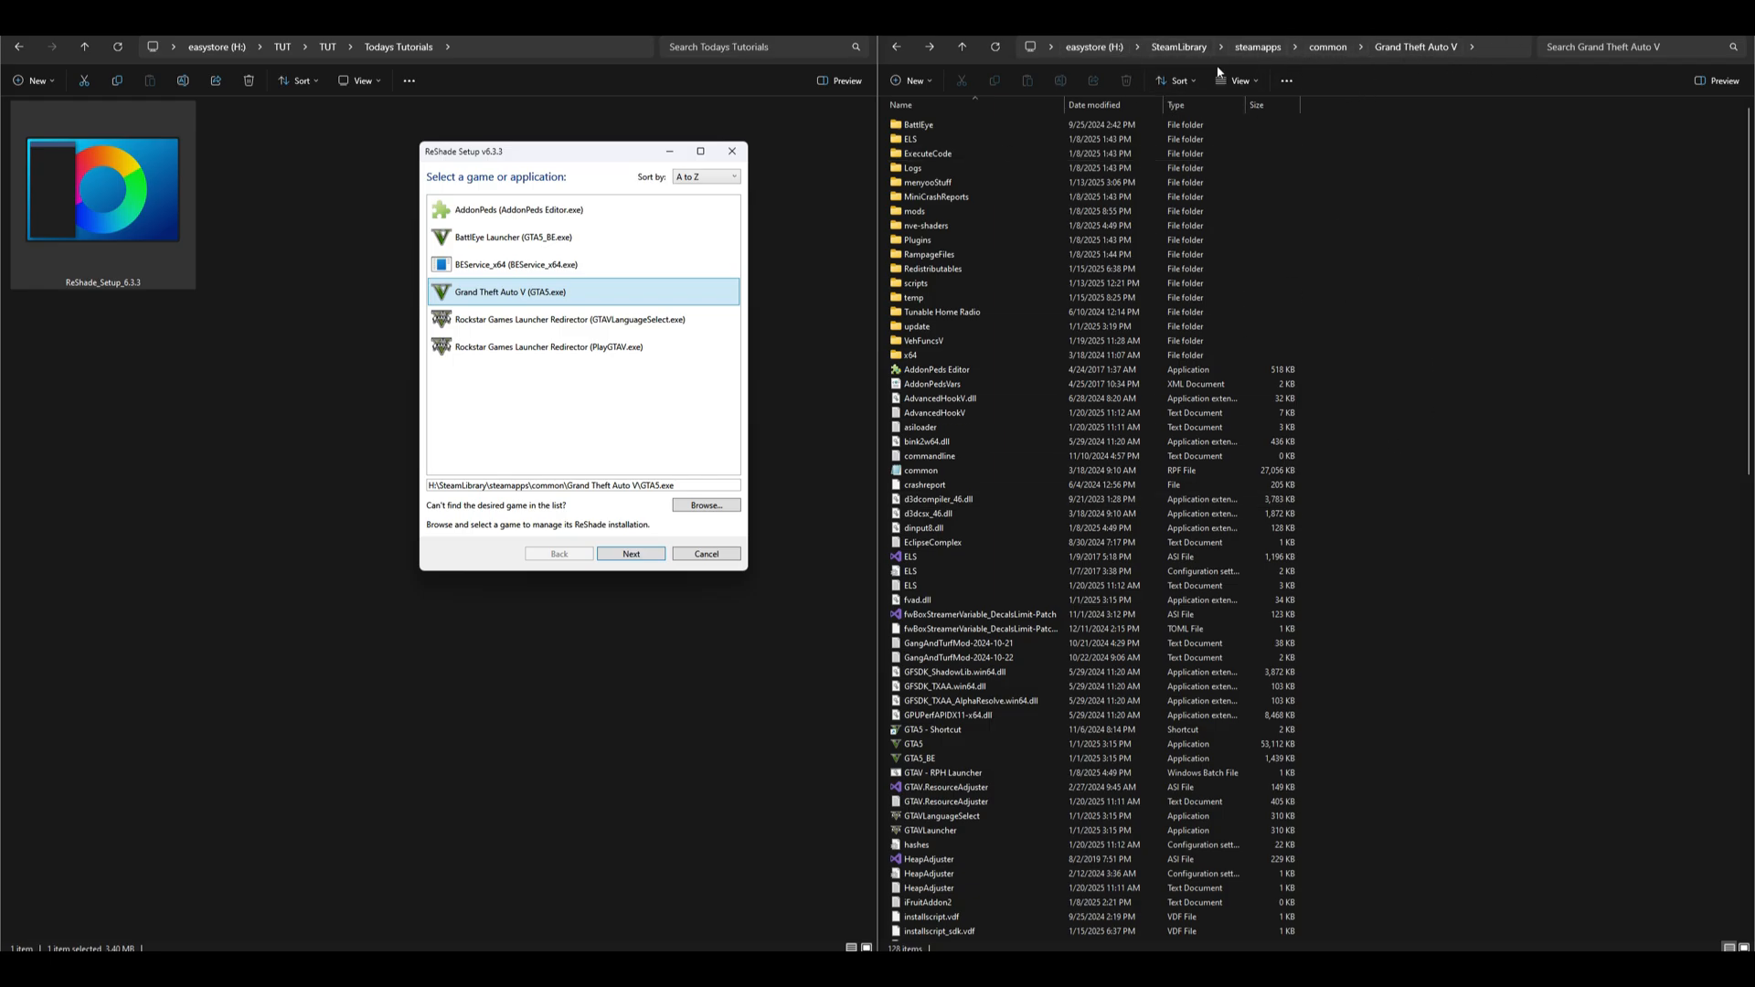
{"action": "mouse_move", "coordinate": [551, 243]}
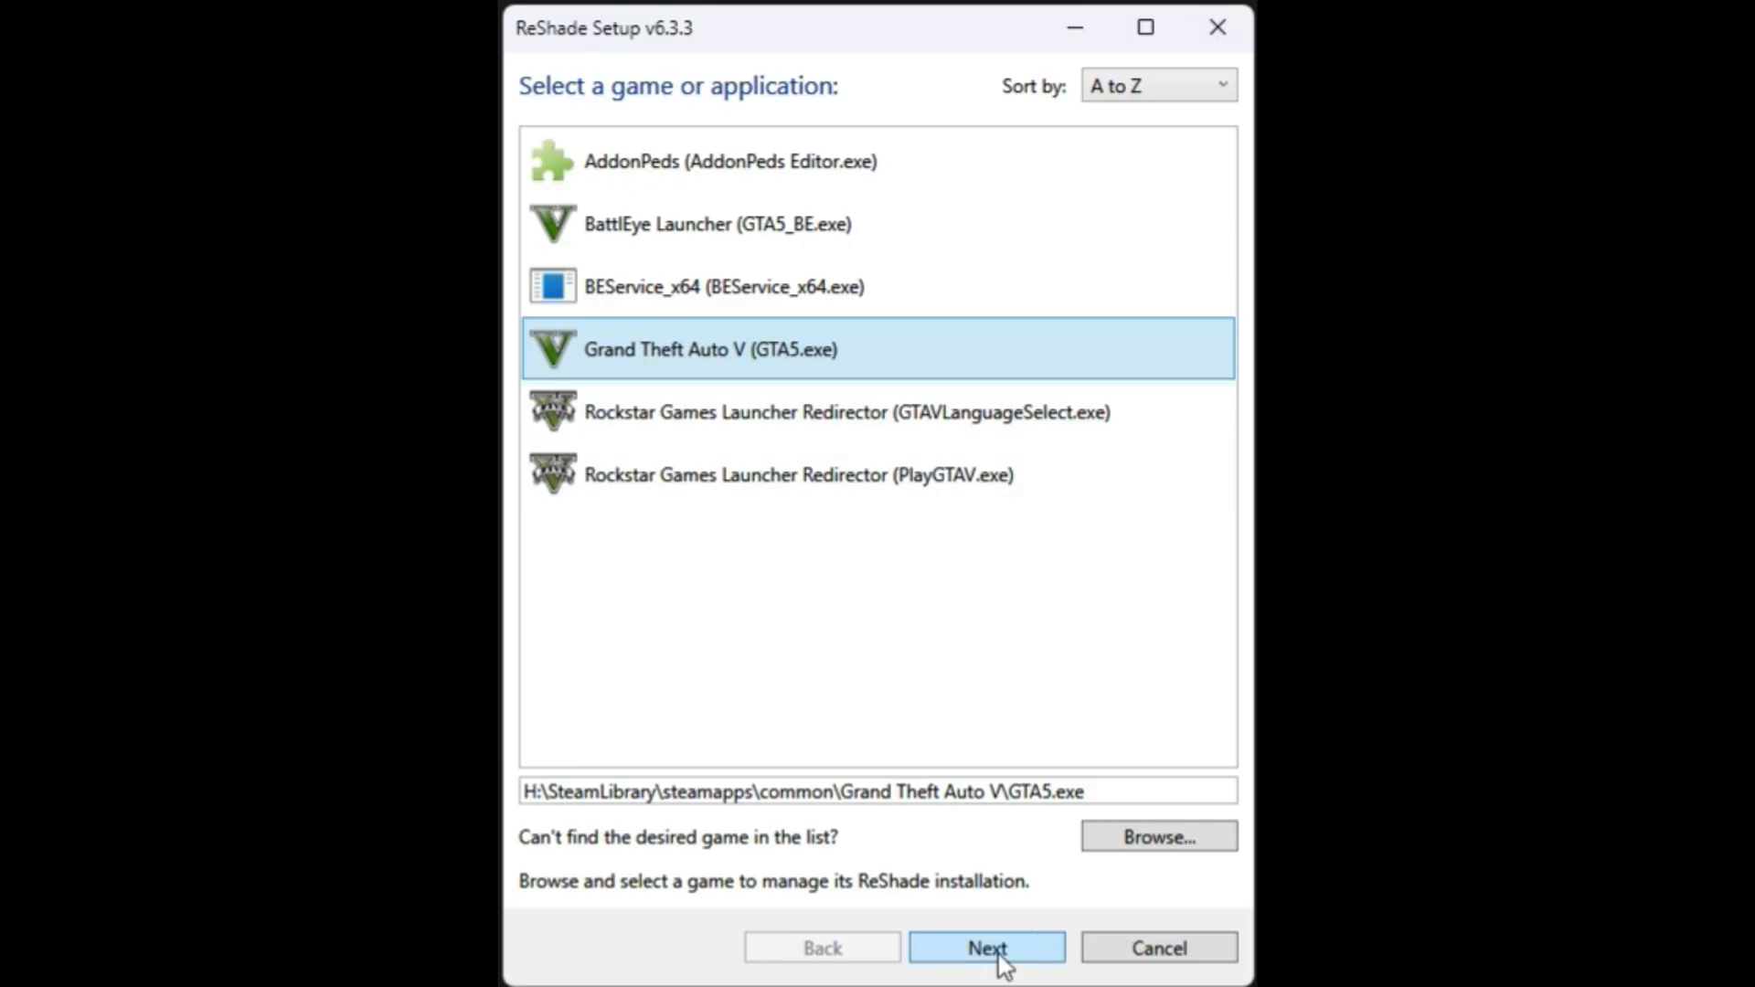
{"action": "left_click", "coordinate": [985, 972]}
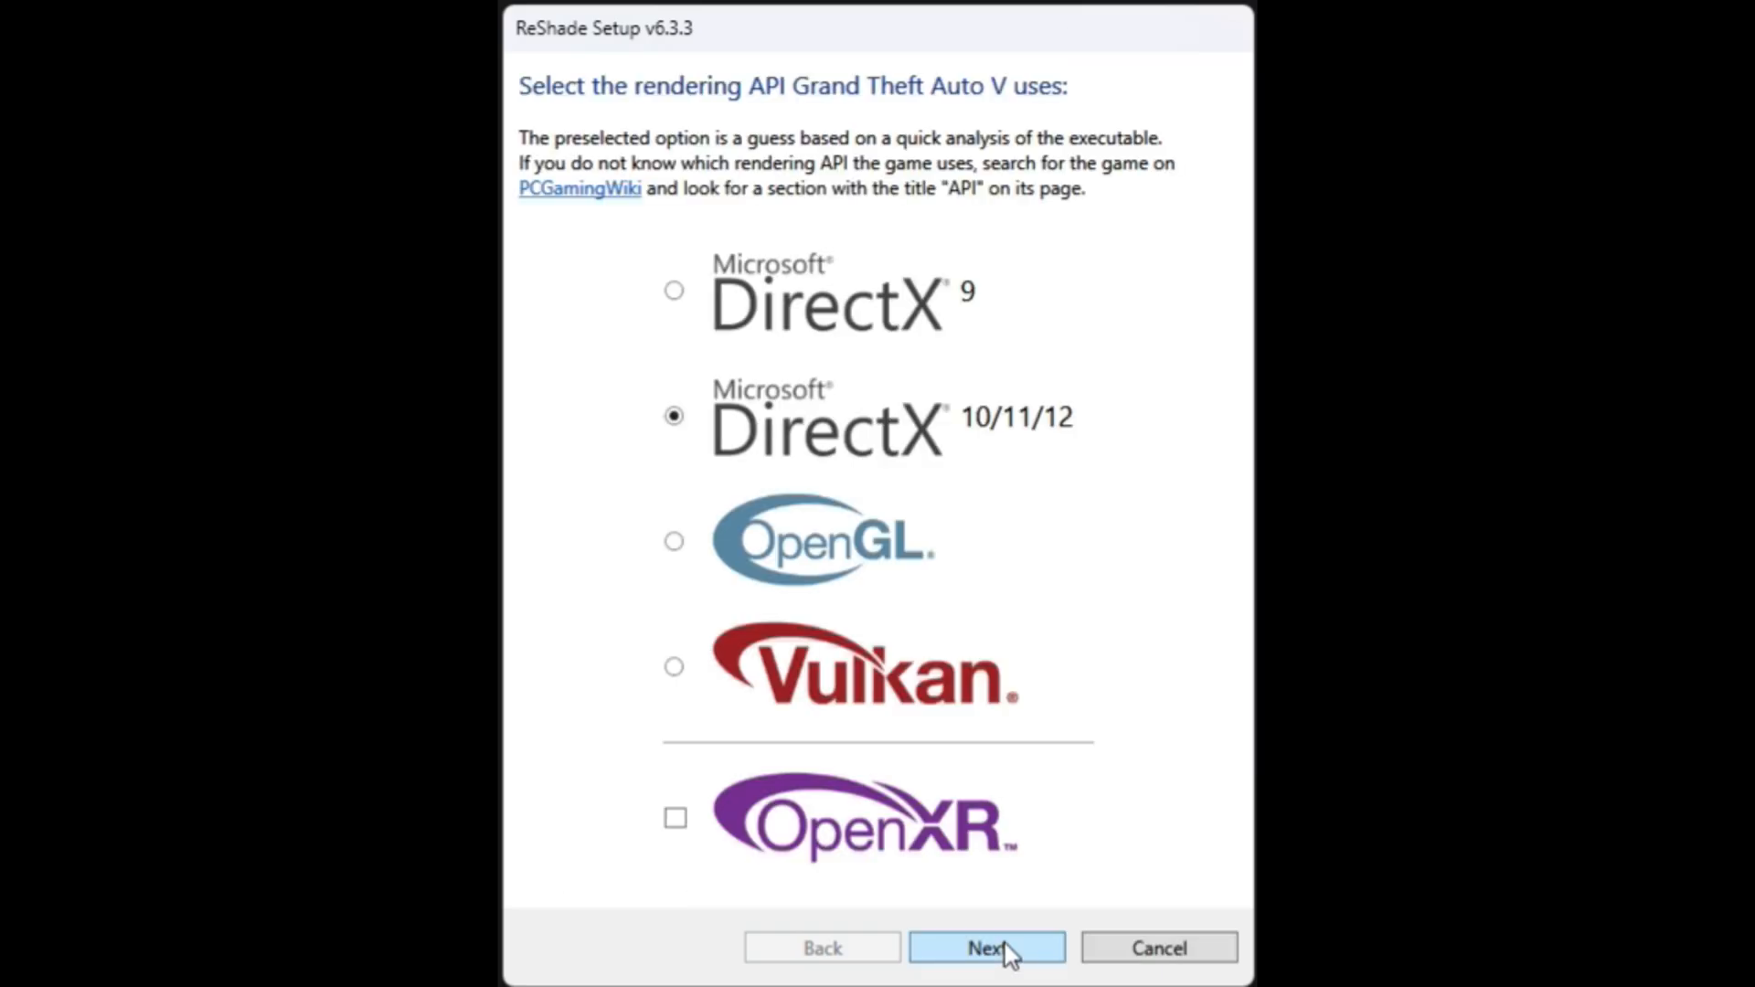
{"action": "mouse_move", "coordinate": [751, 460]}
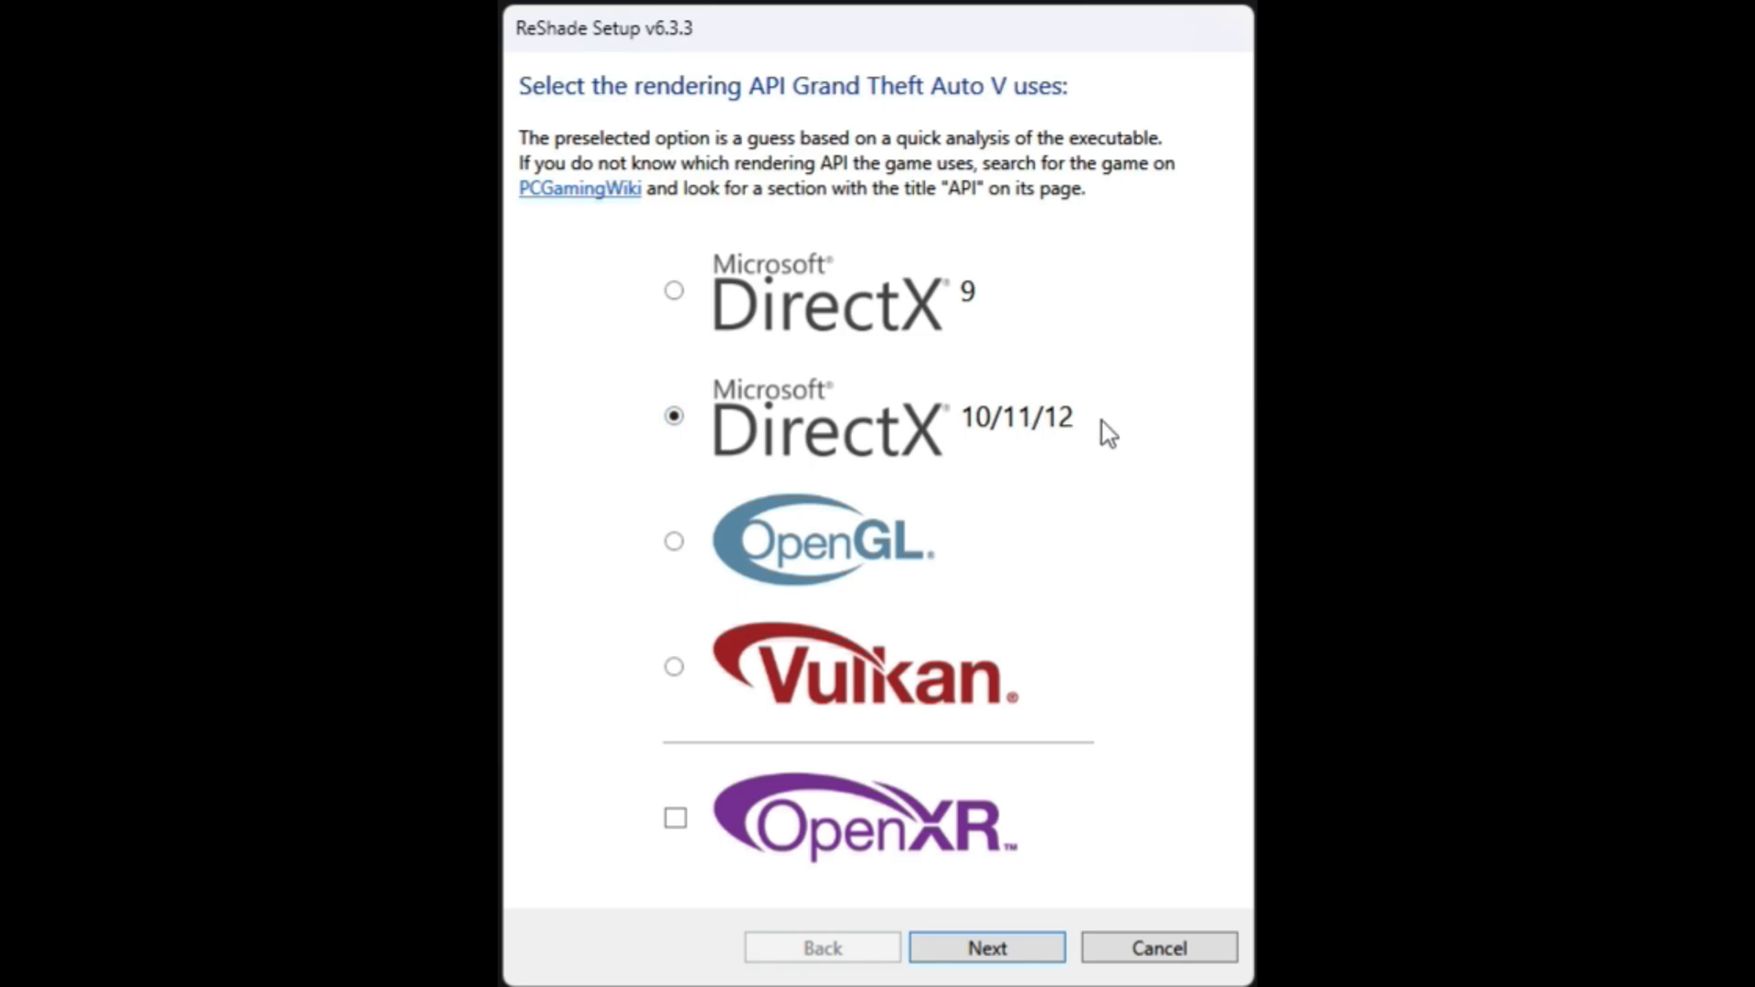
{"action": "mouse_move", "coordinate": [998, 965]}
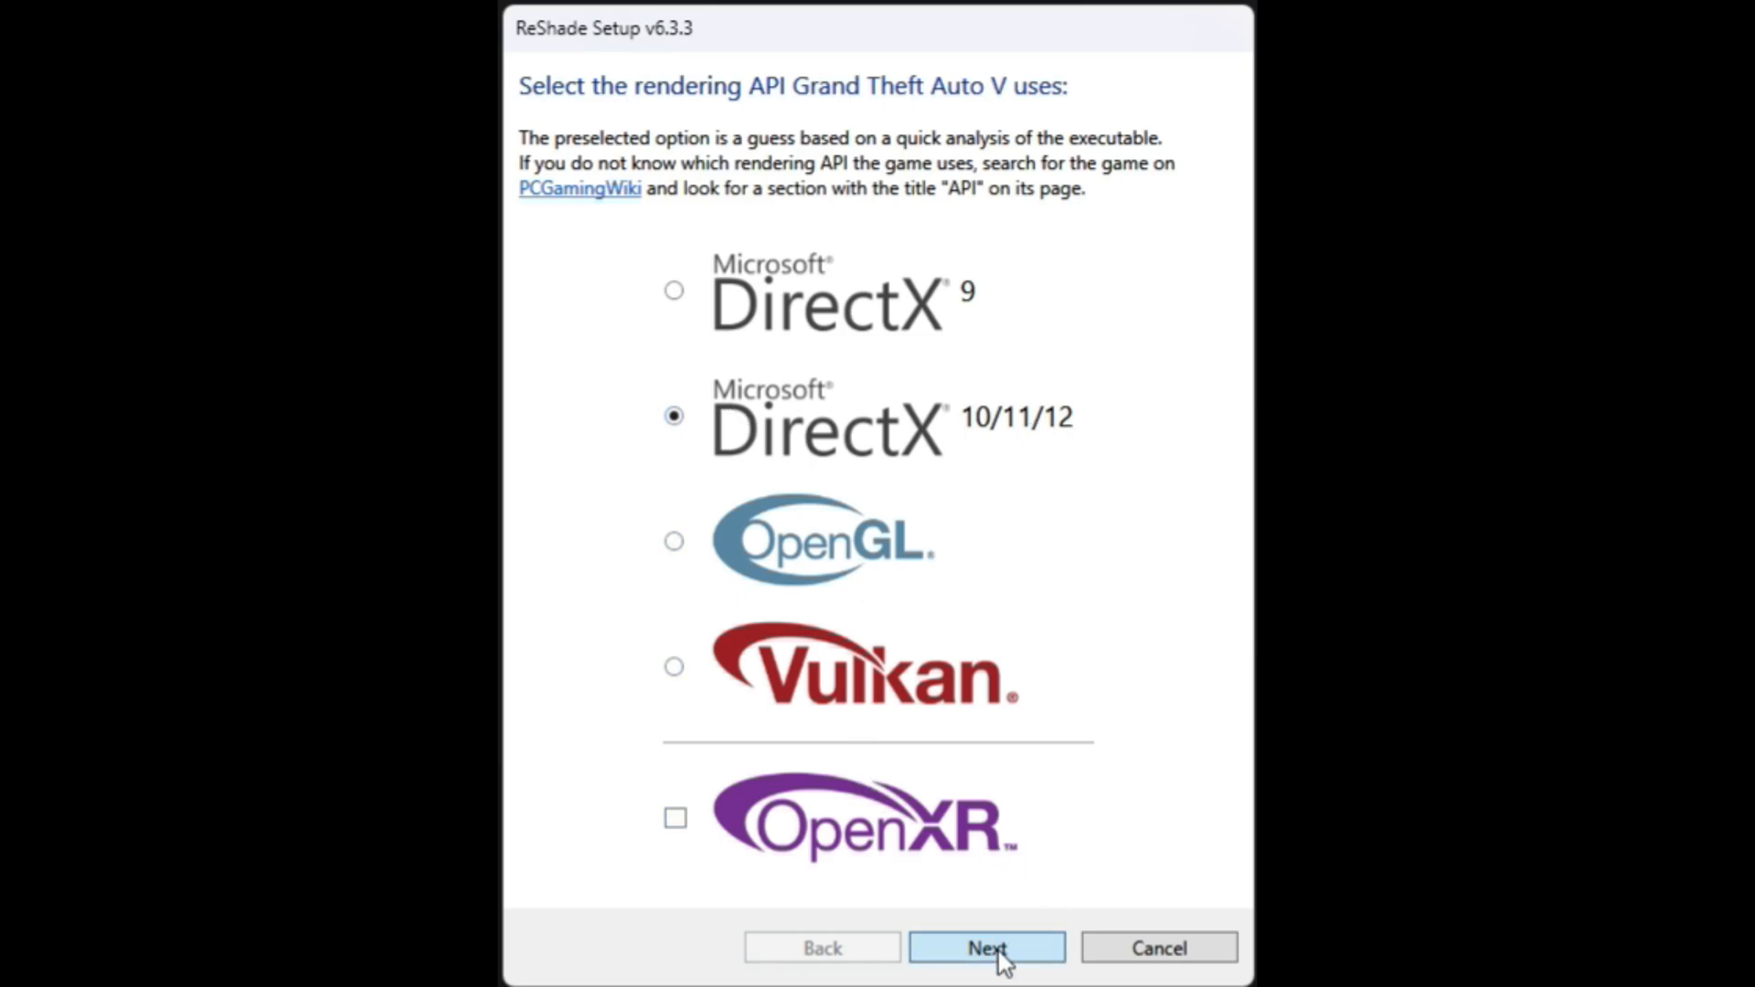
Accept DirectX 10/11/12, check every effect package, install them and finish the setup.
{"action": "left_click", "coordinate": [987, 972]}
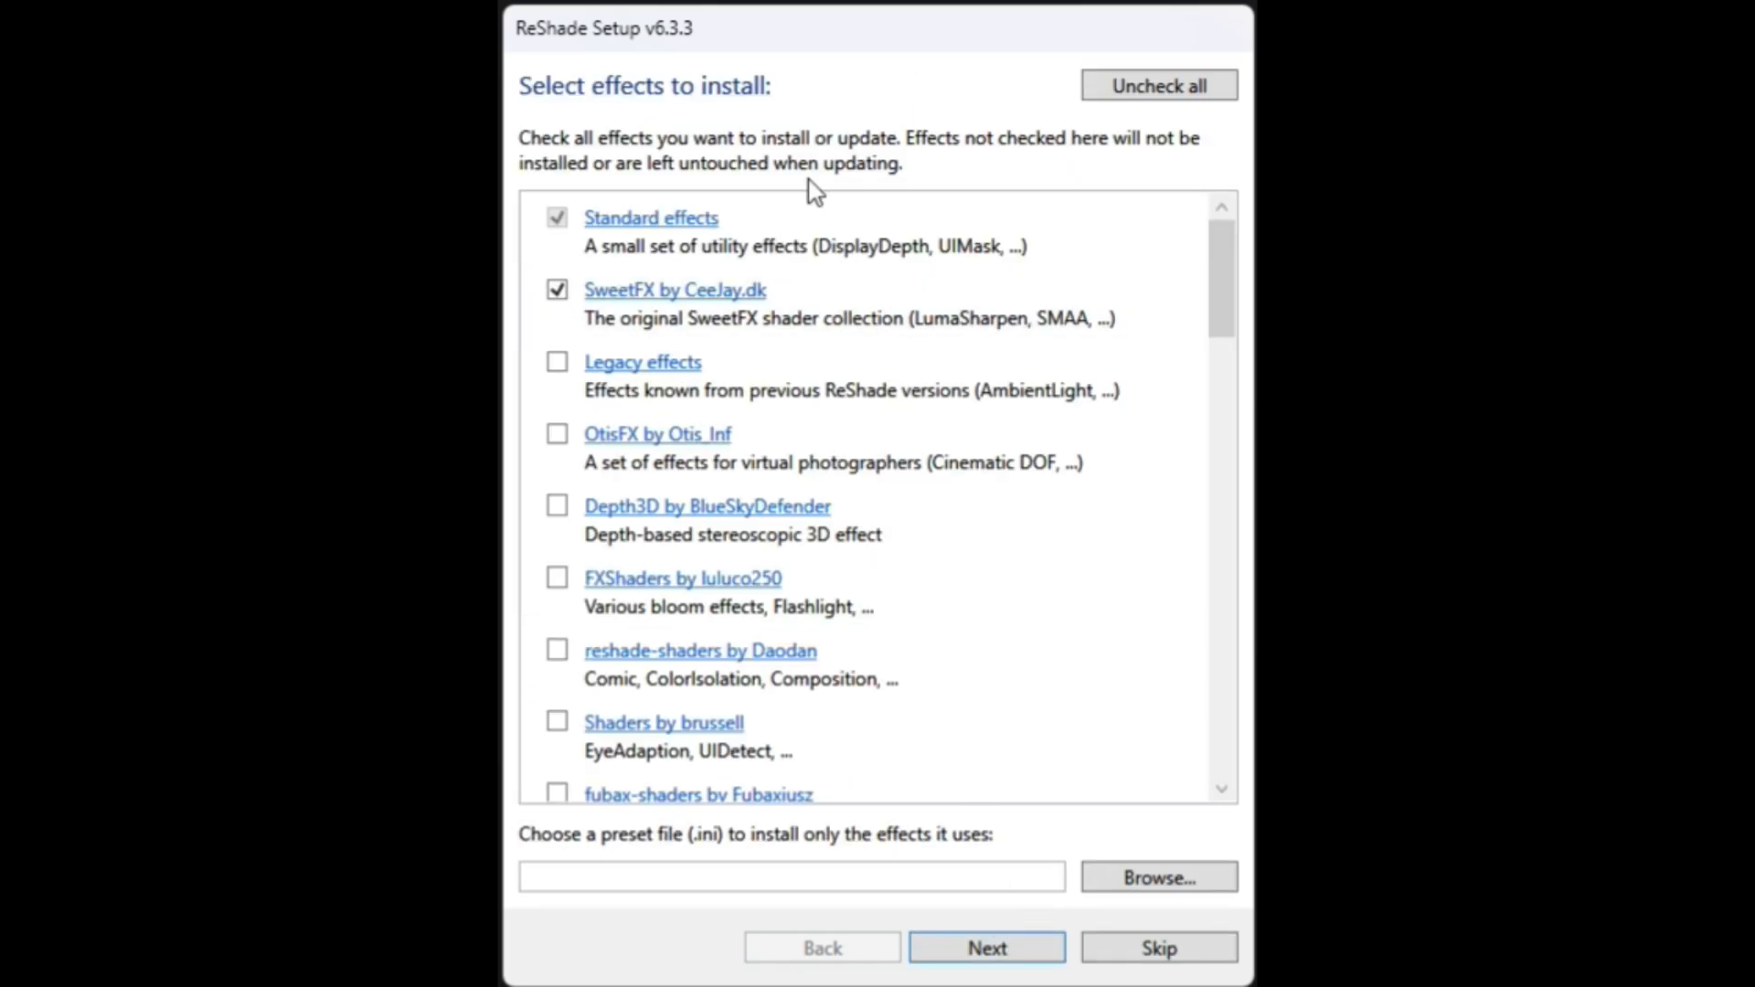
{"action": "mouse_move", "coordinate": [804, 44]}
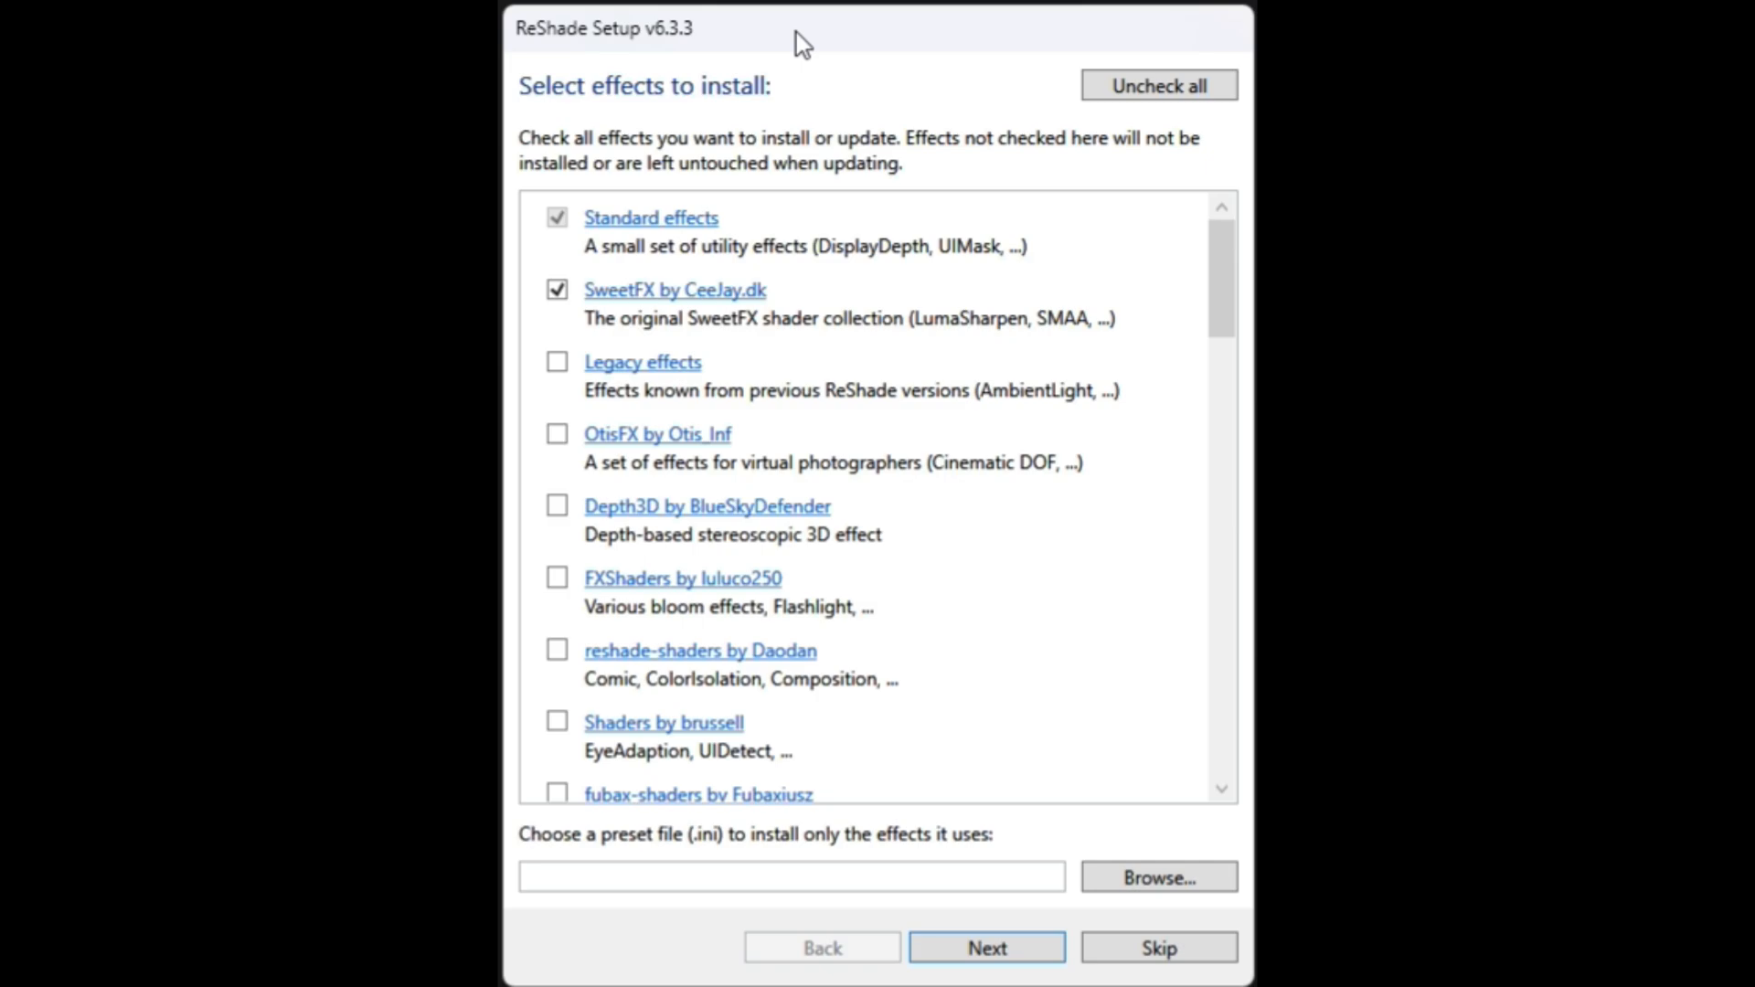
{"action": "mouse_move", "coordinate": [1126, 138]}
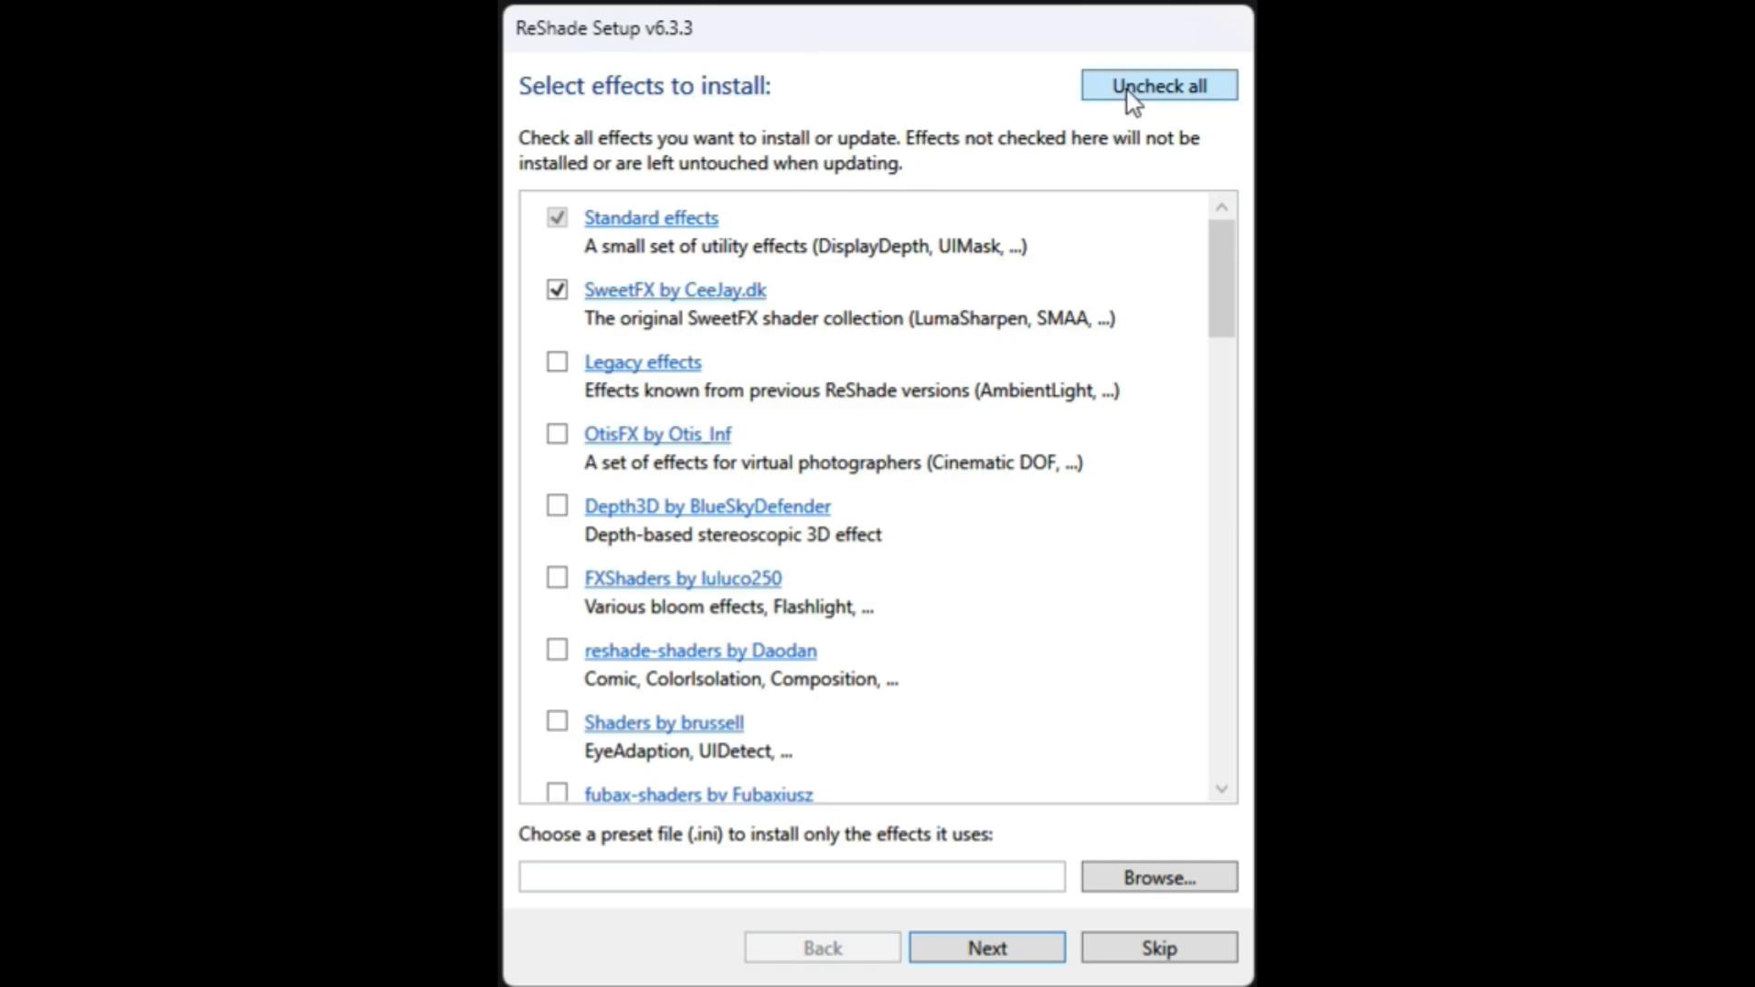
{"action": "mouse_move", "coordinate": [1156, 109]}
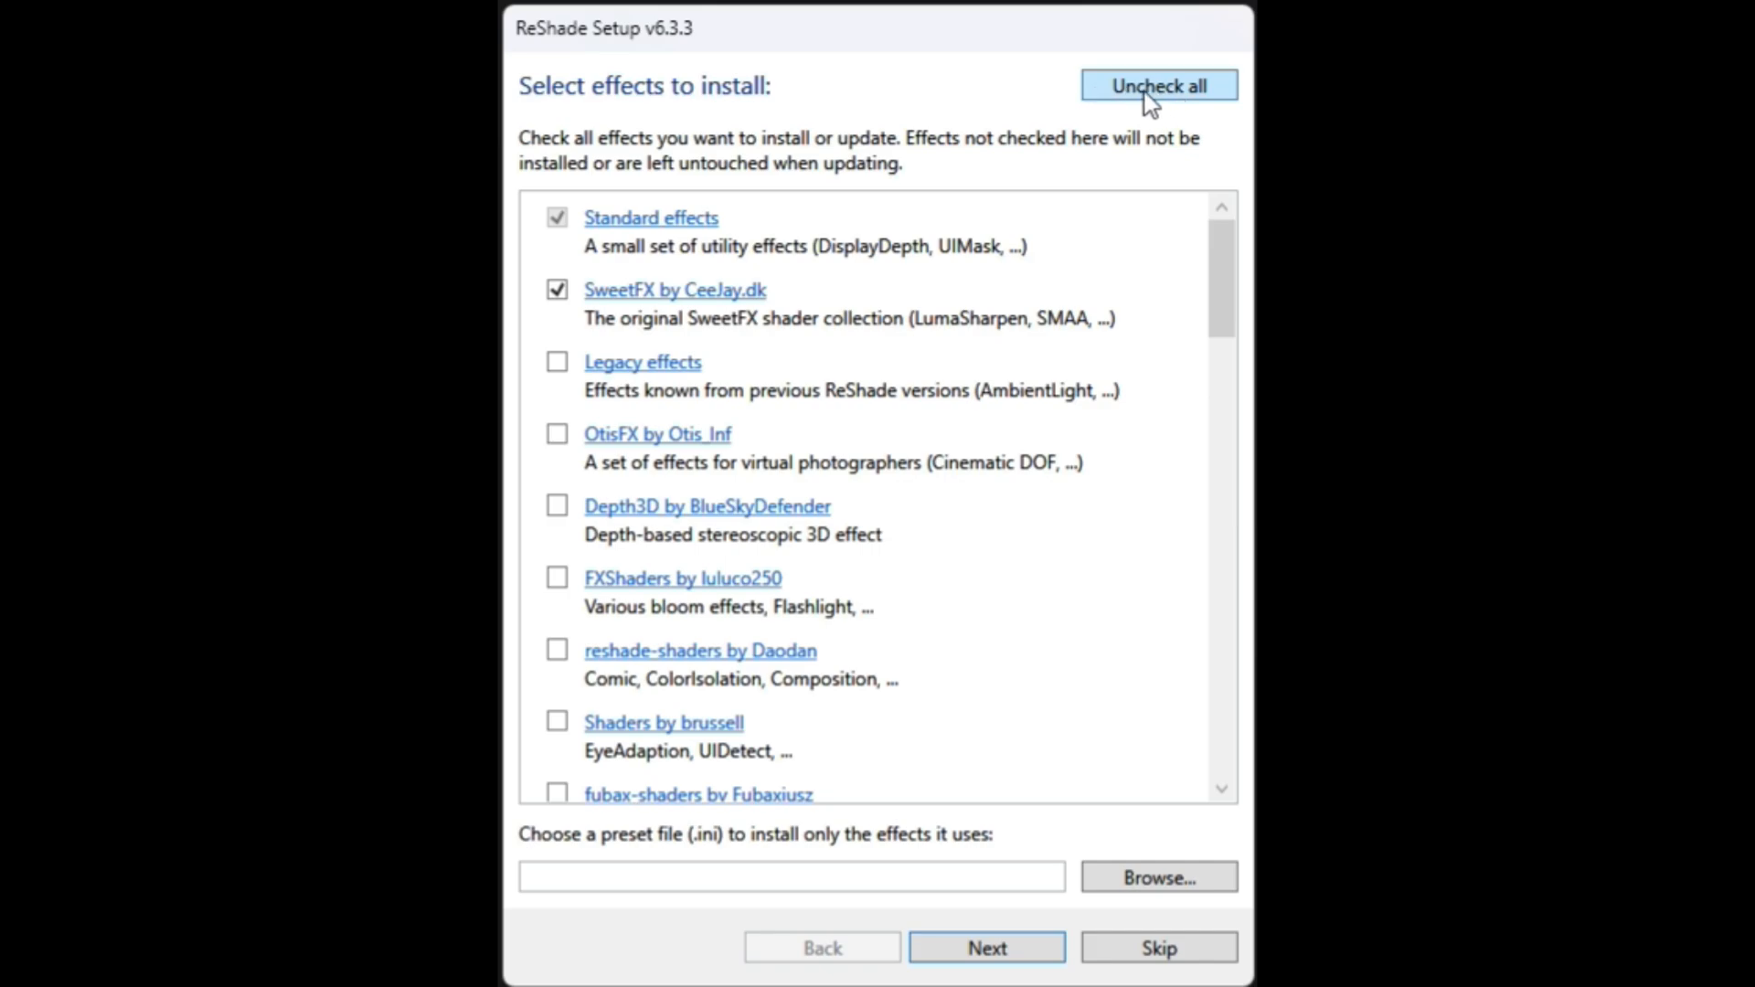
{"action": "left_click", "coordinate": [1158, 84]}
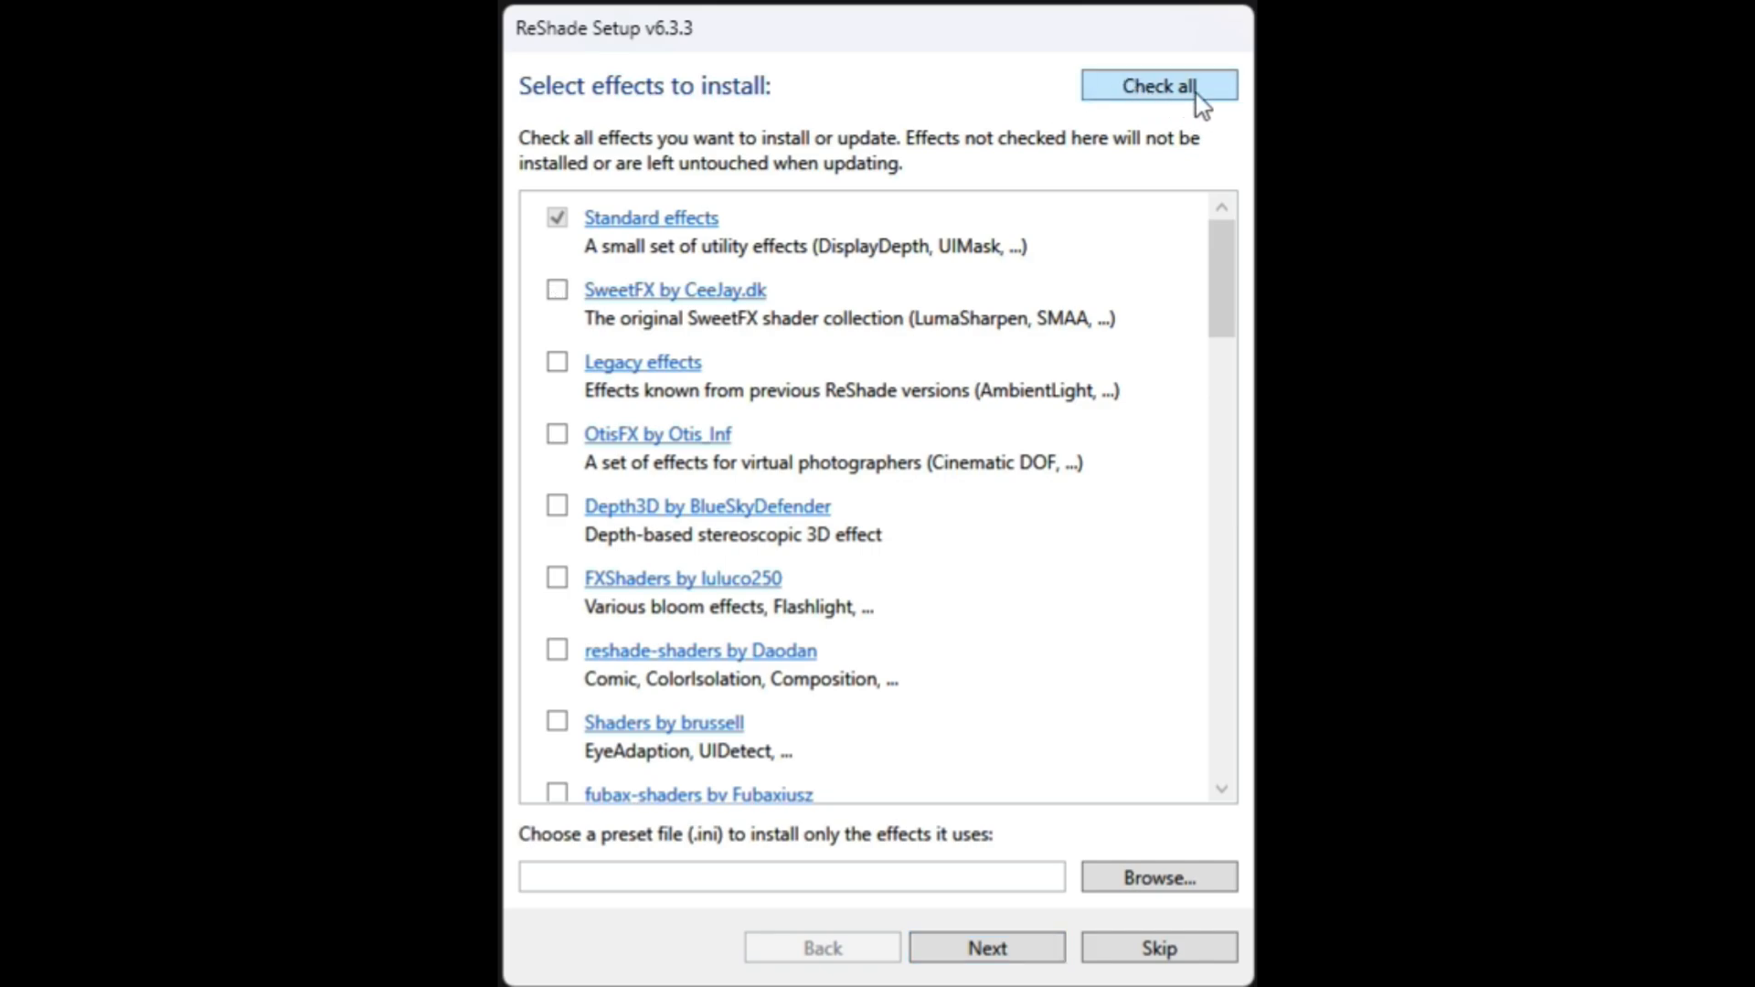
{"action": "left_click", "coordinate": [1159, 84]}
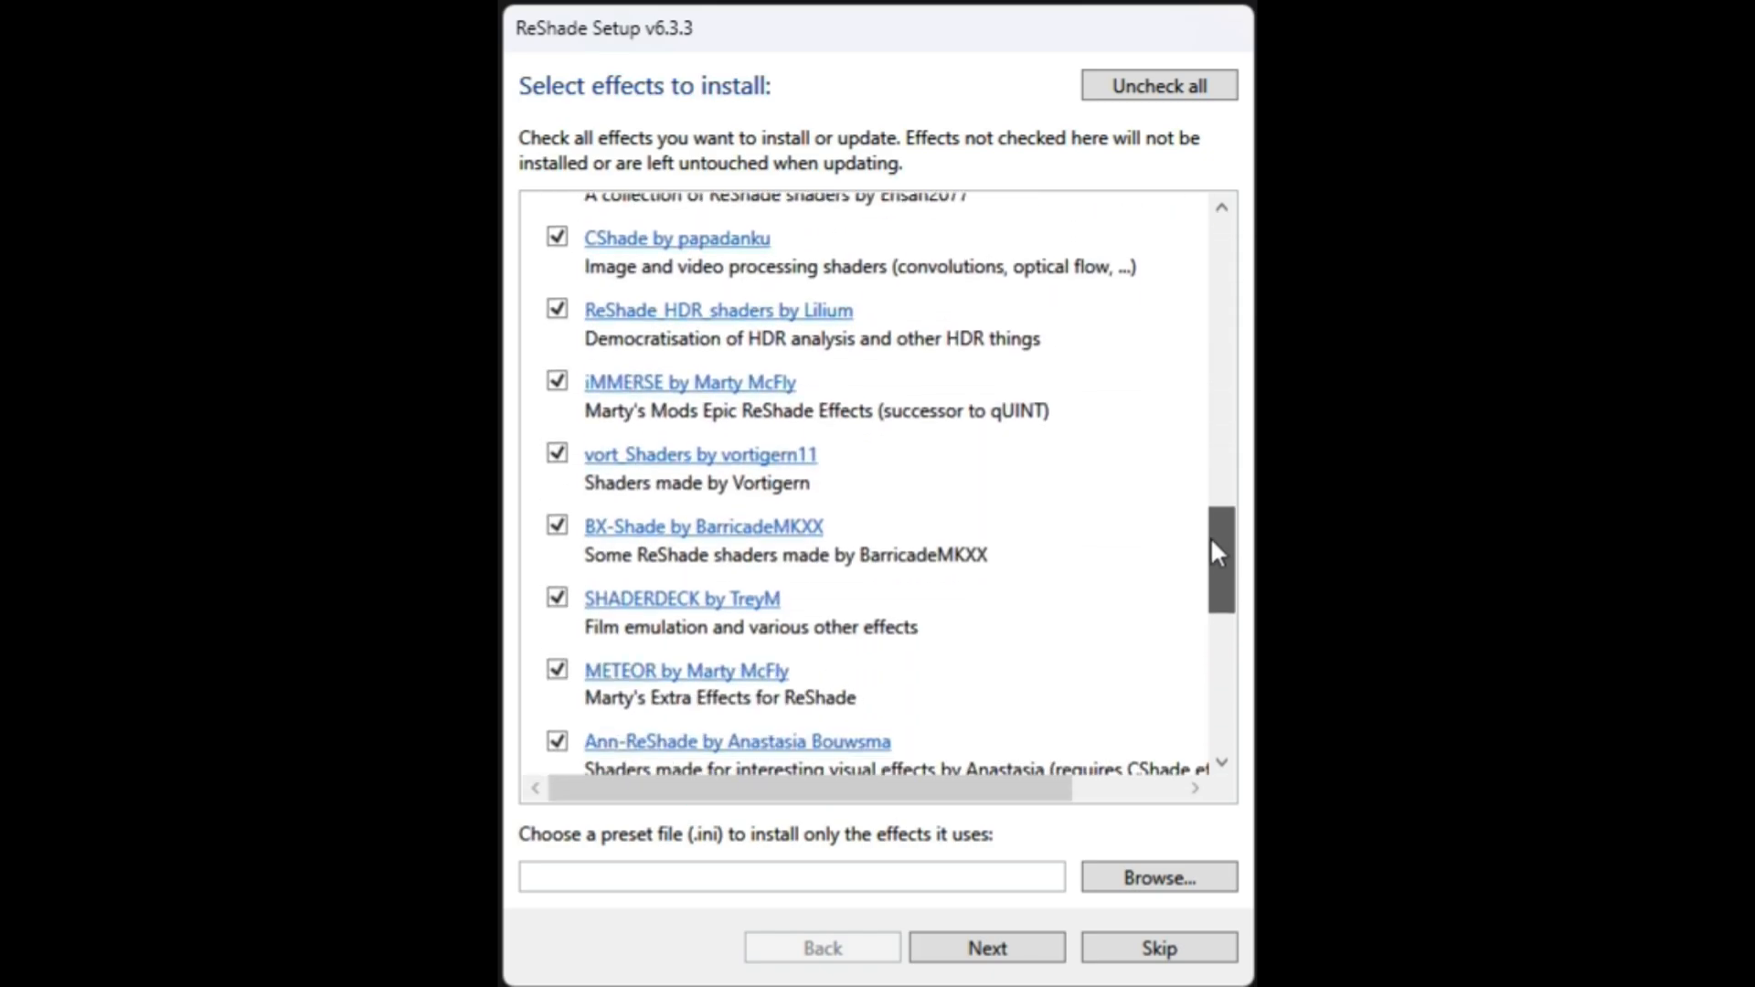
{"action": "scroll", "scroll_direction": "down", "scroll_amount": 3}
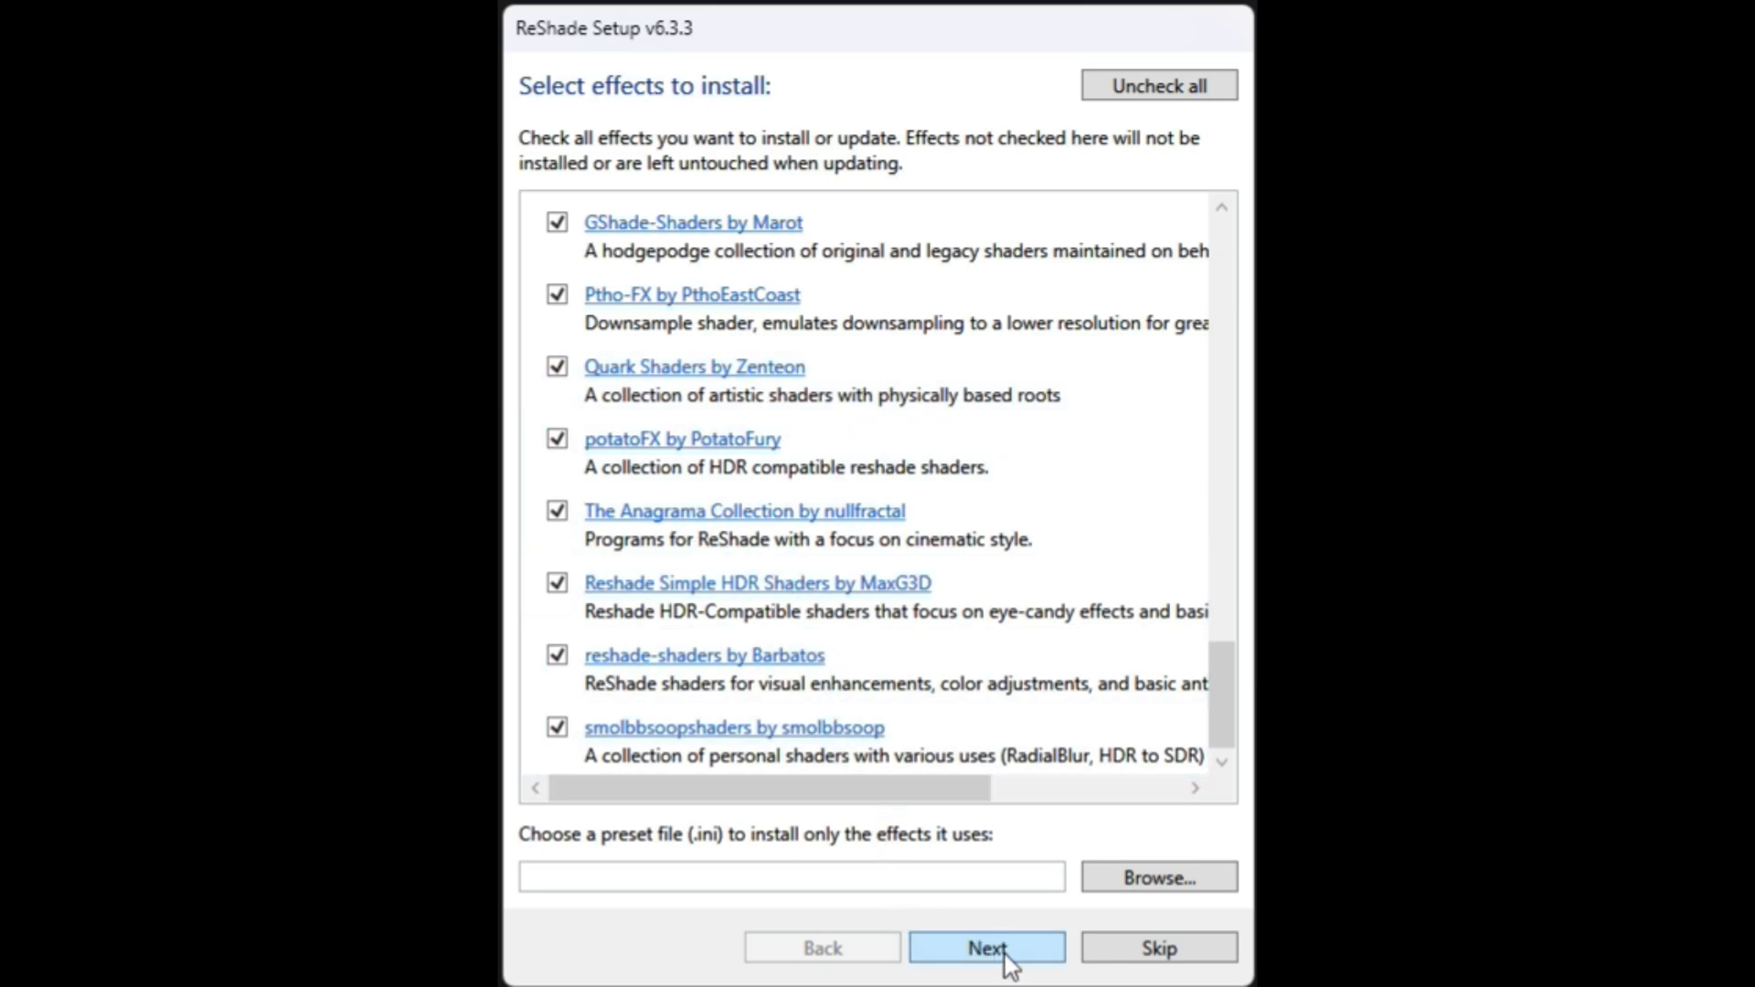
{"action": "left_click", "coordinate": [985, 973]}
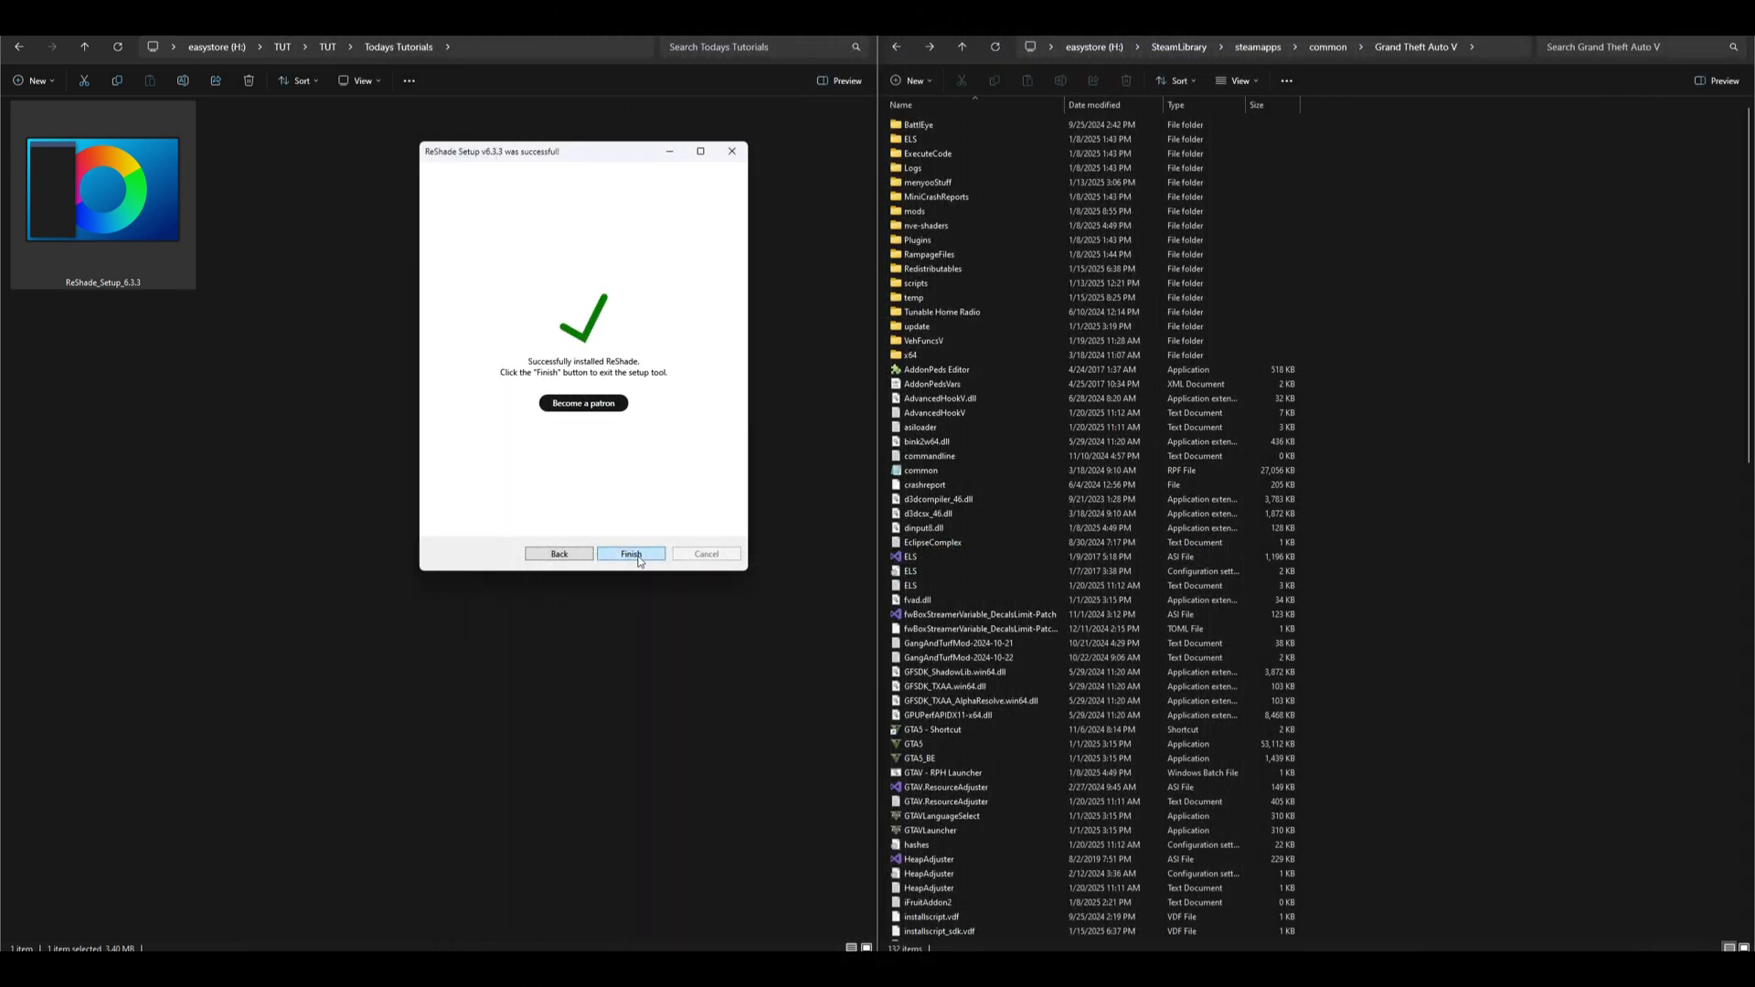
{"action": "left_click", "coordinate": [631, 553]}
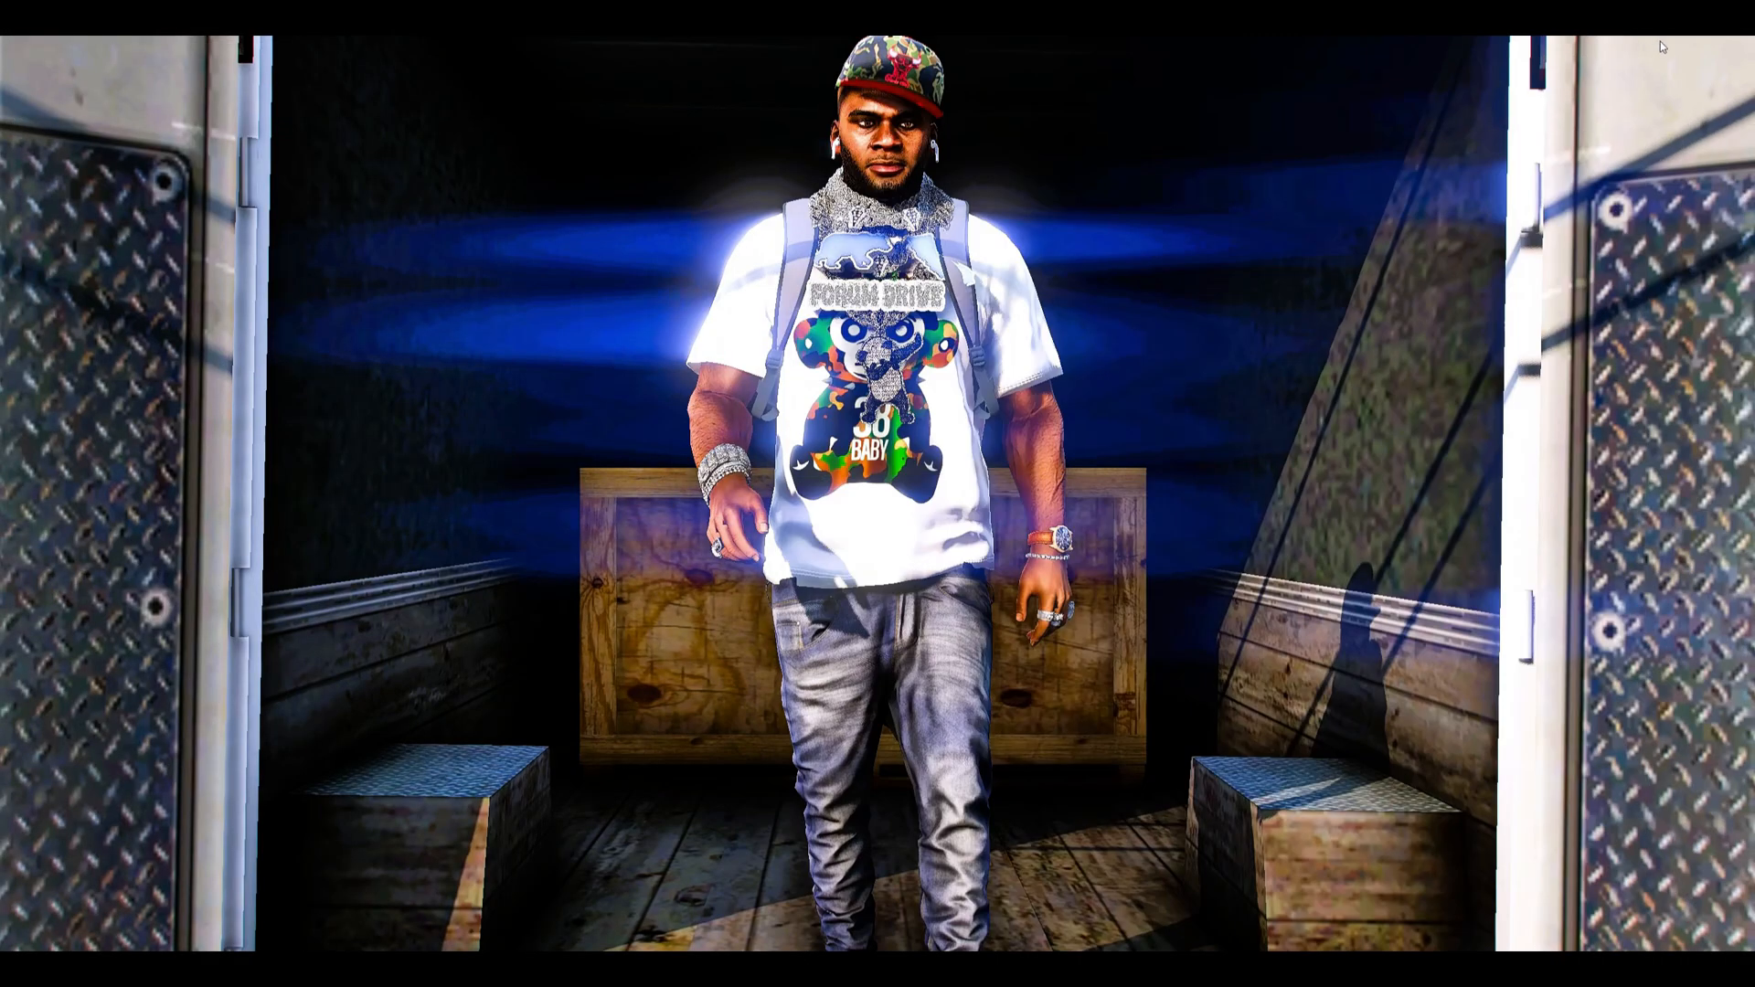
{"action": "mouse_move", "coordinate": [1256, 413]}
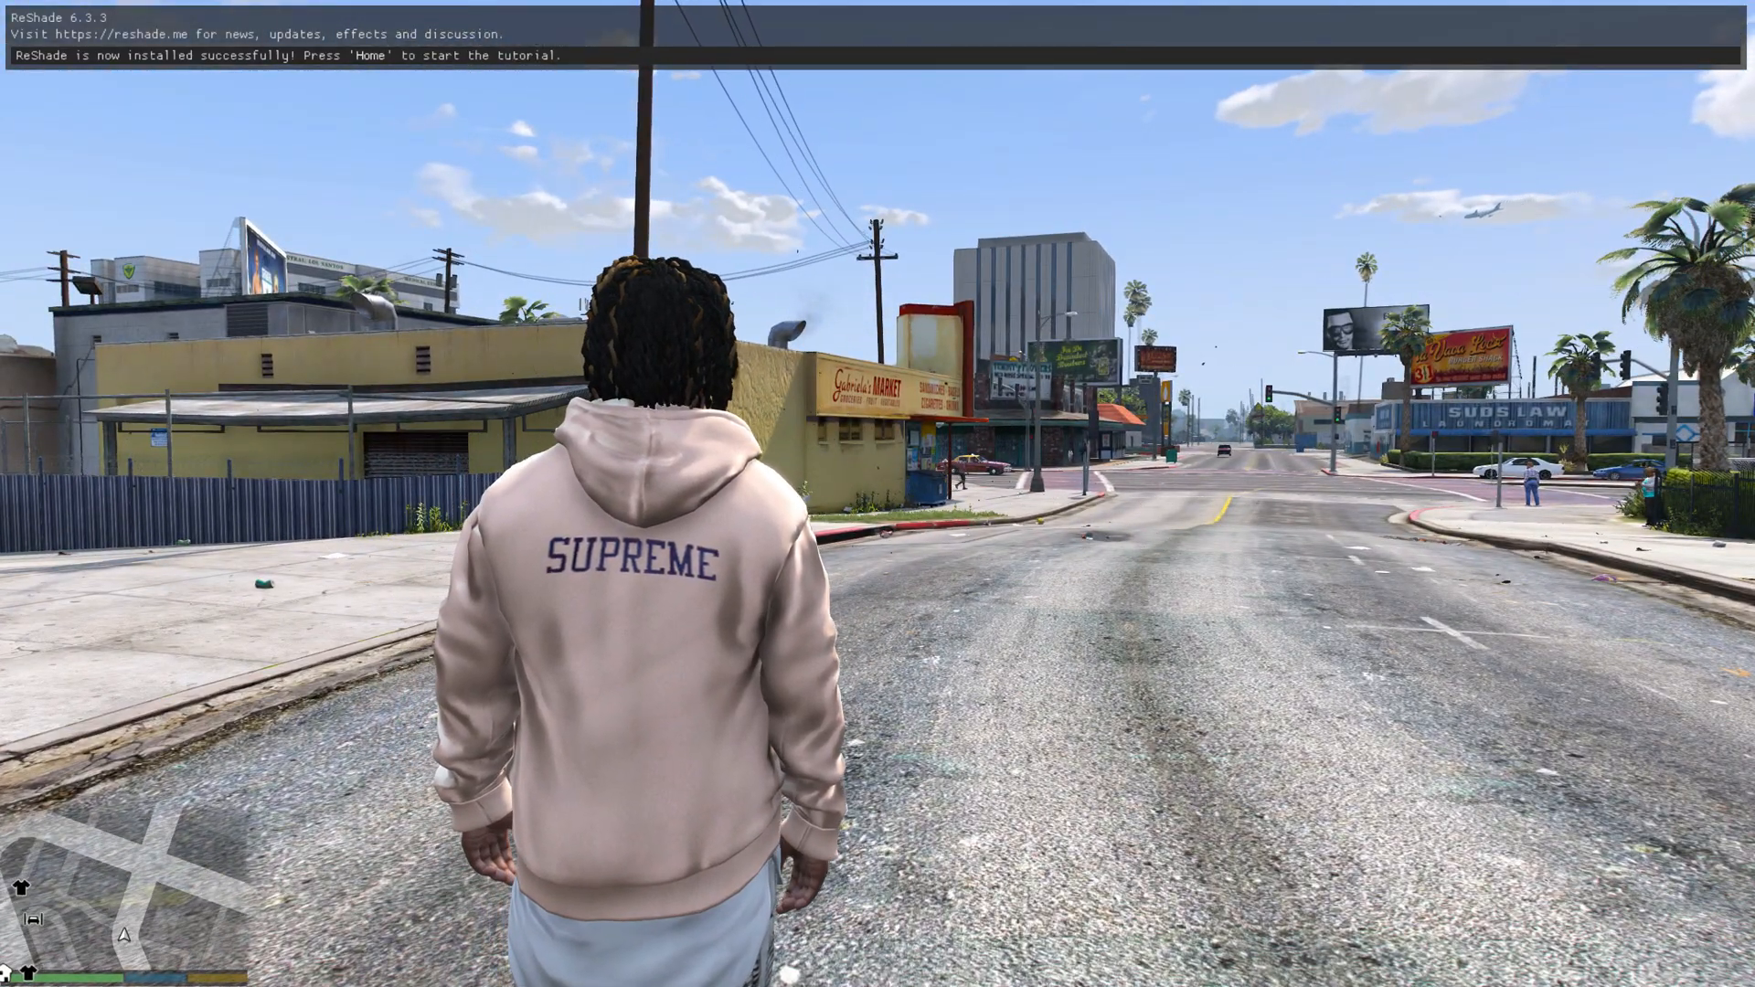
Bring up the ReShade overlay in GTA V with the Home key, starting its tutorial.
{"action": "key", "text": "Home"}
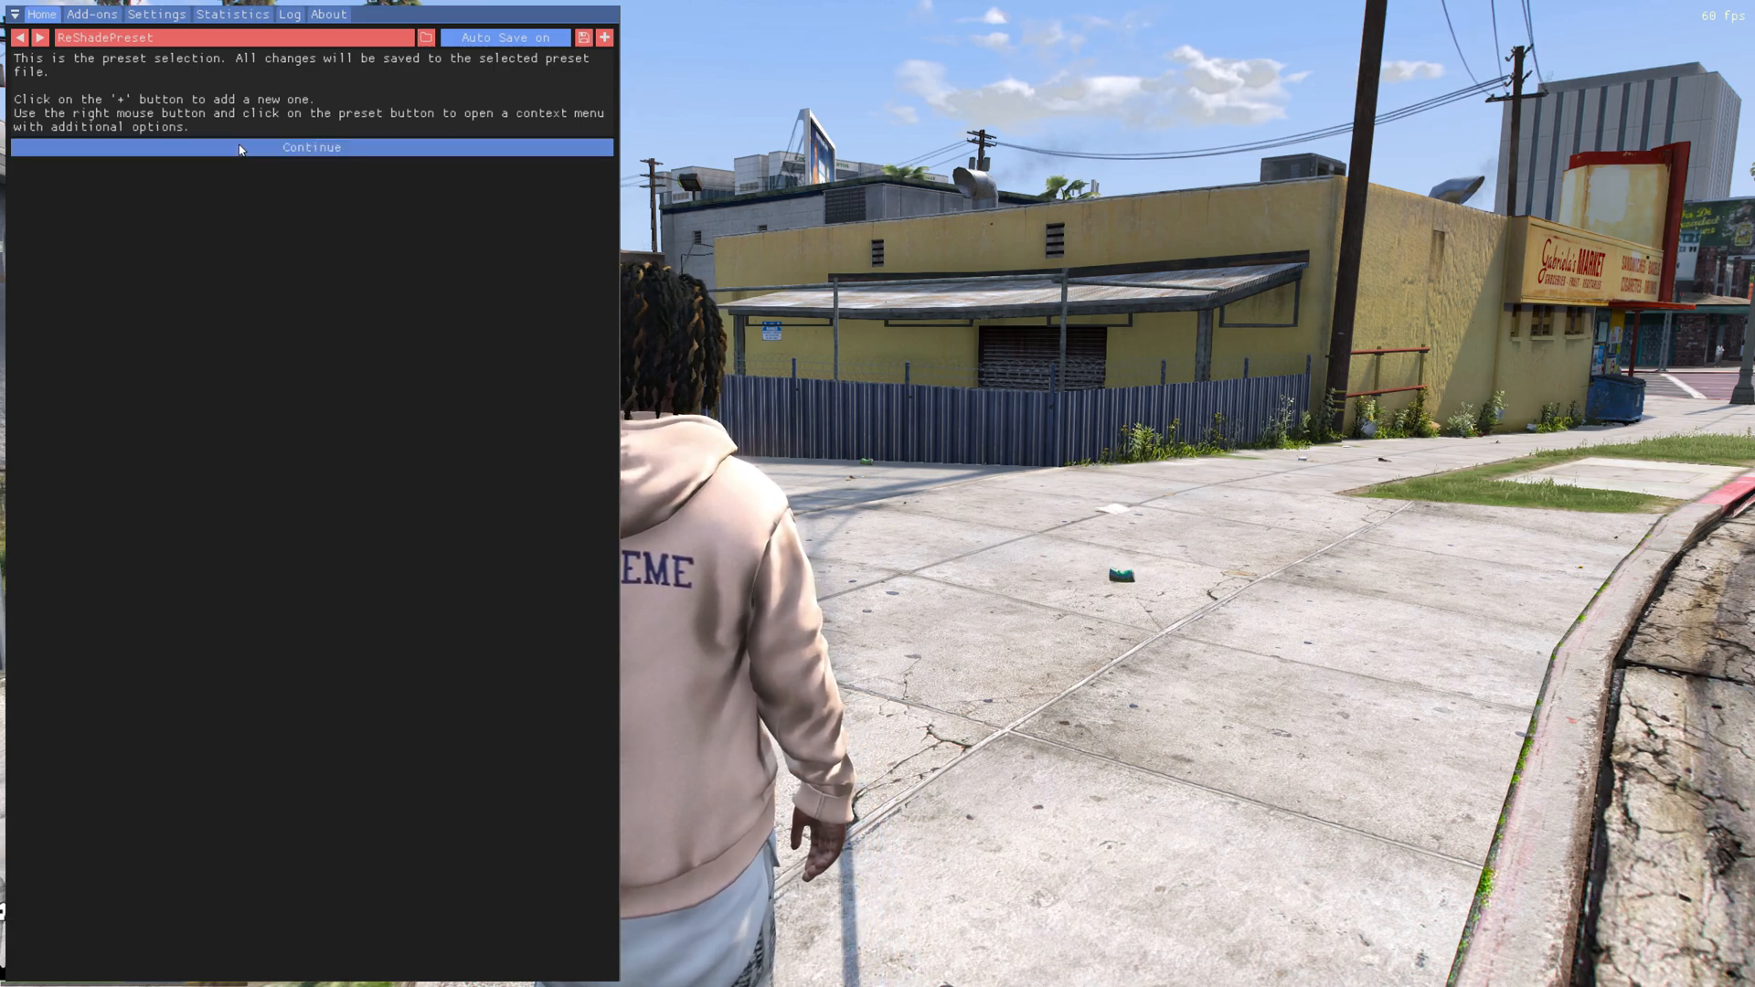
Continue past the preset step, browse the effects list and finish the overlay tutorial.
{"action": "left_click", "coordinate": [310, 146]}
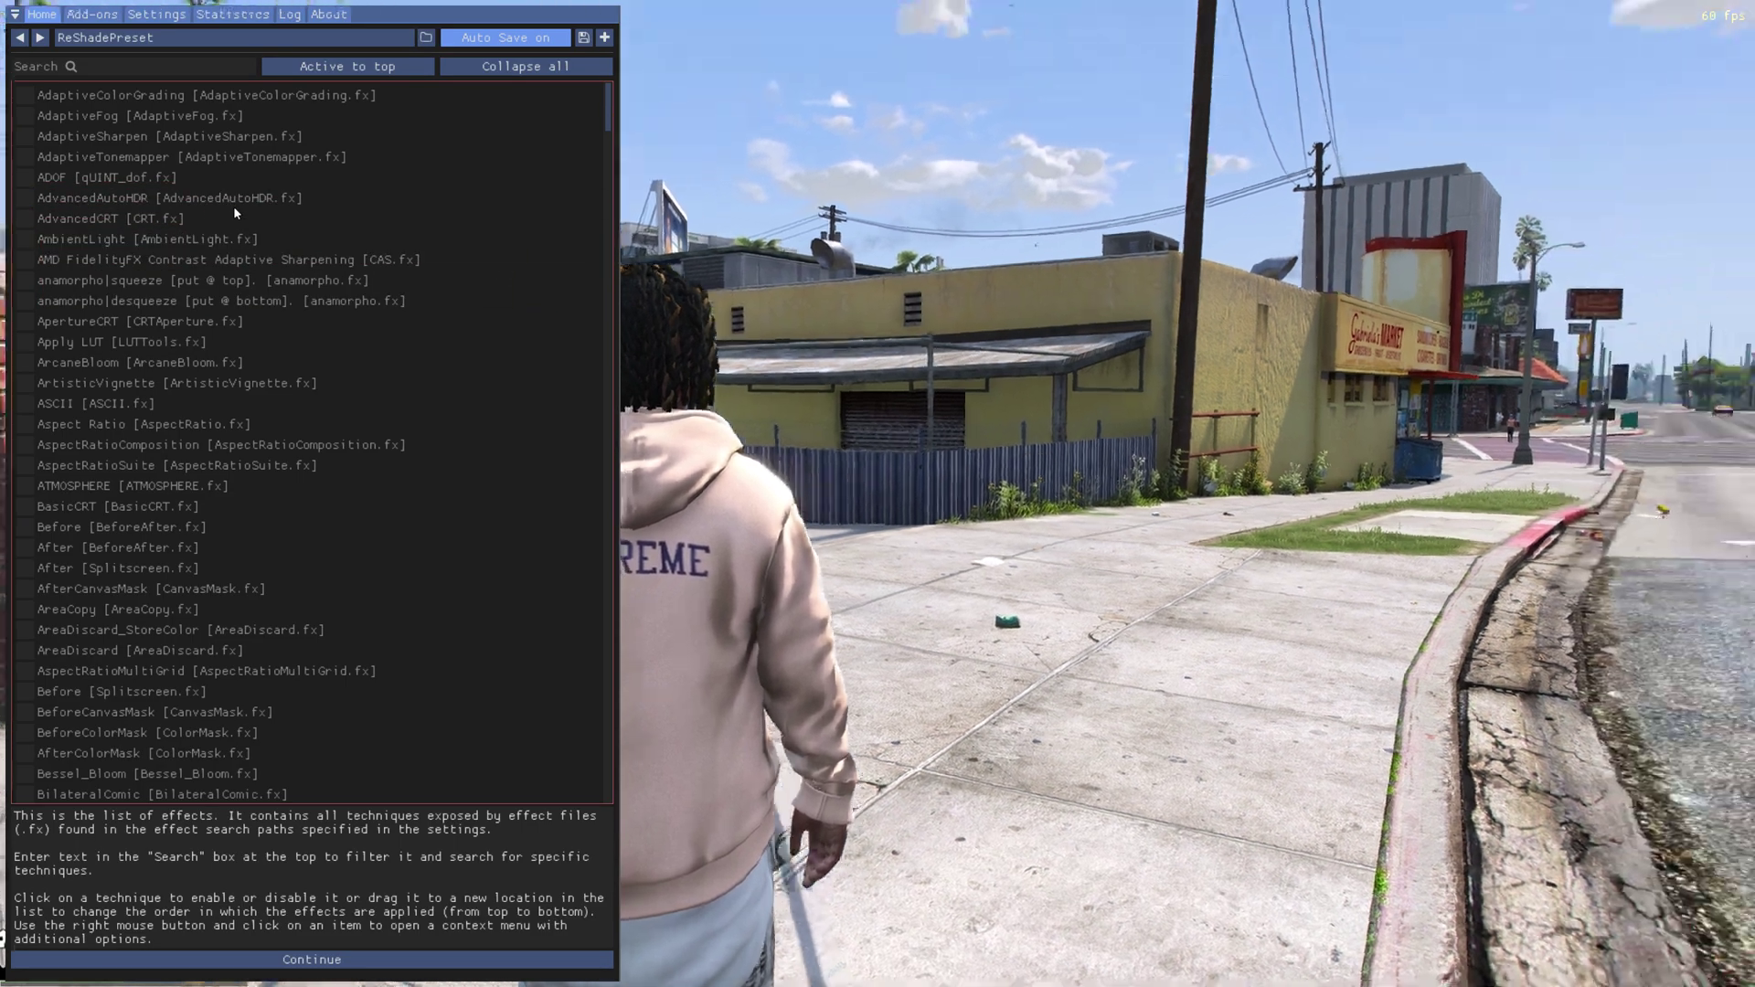
{"action": "left_click", "coordinate": [22, 176]}
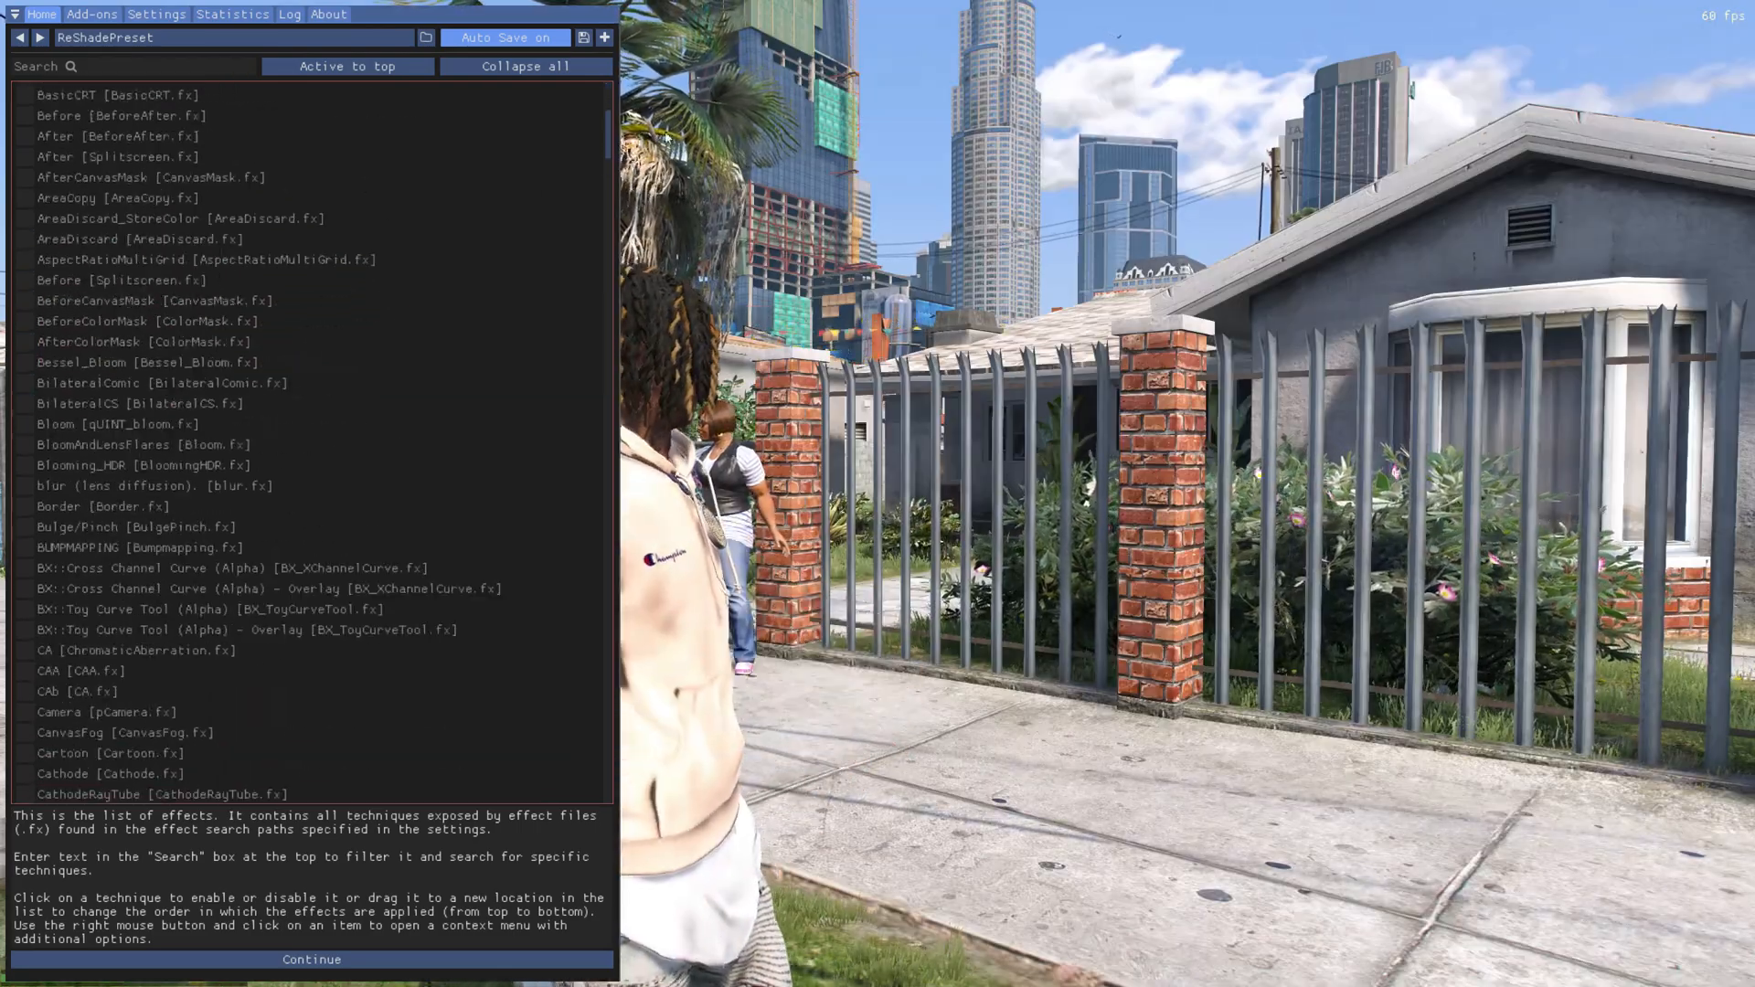
{"action": "scroll", "scroll_direction": "down", "scroll_amount": 3}
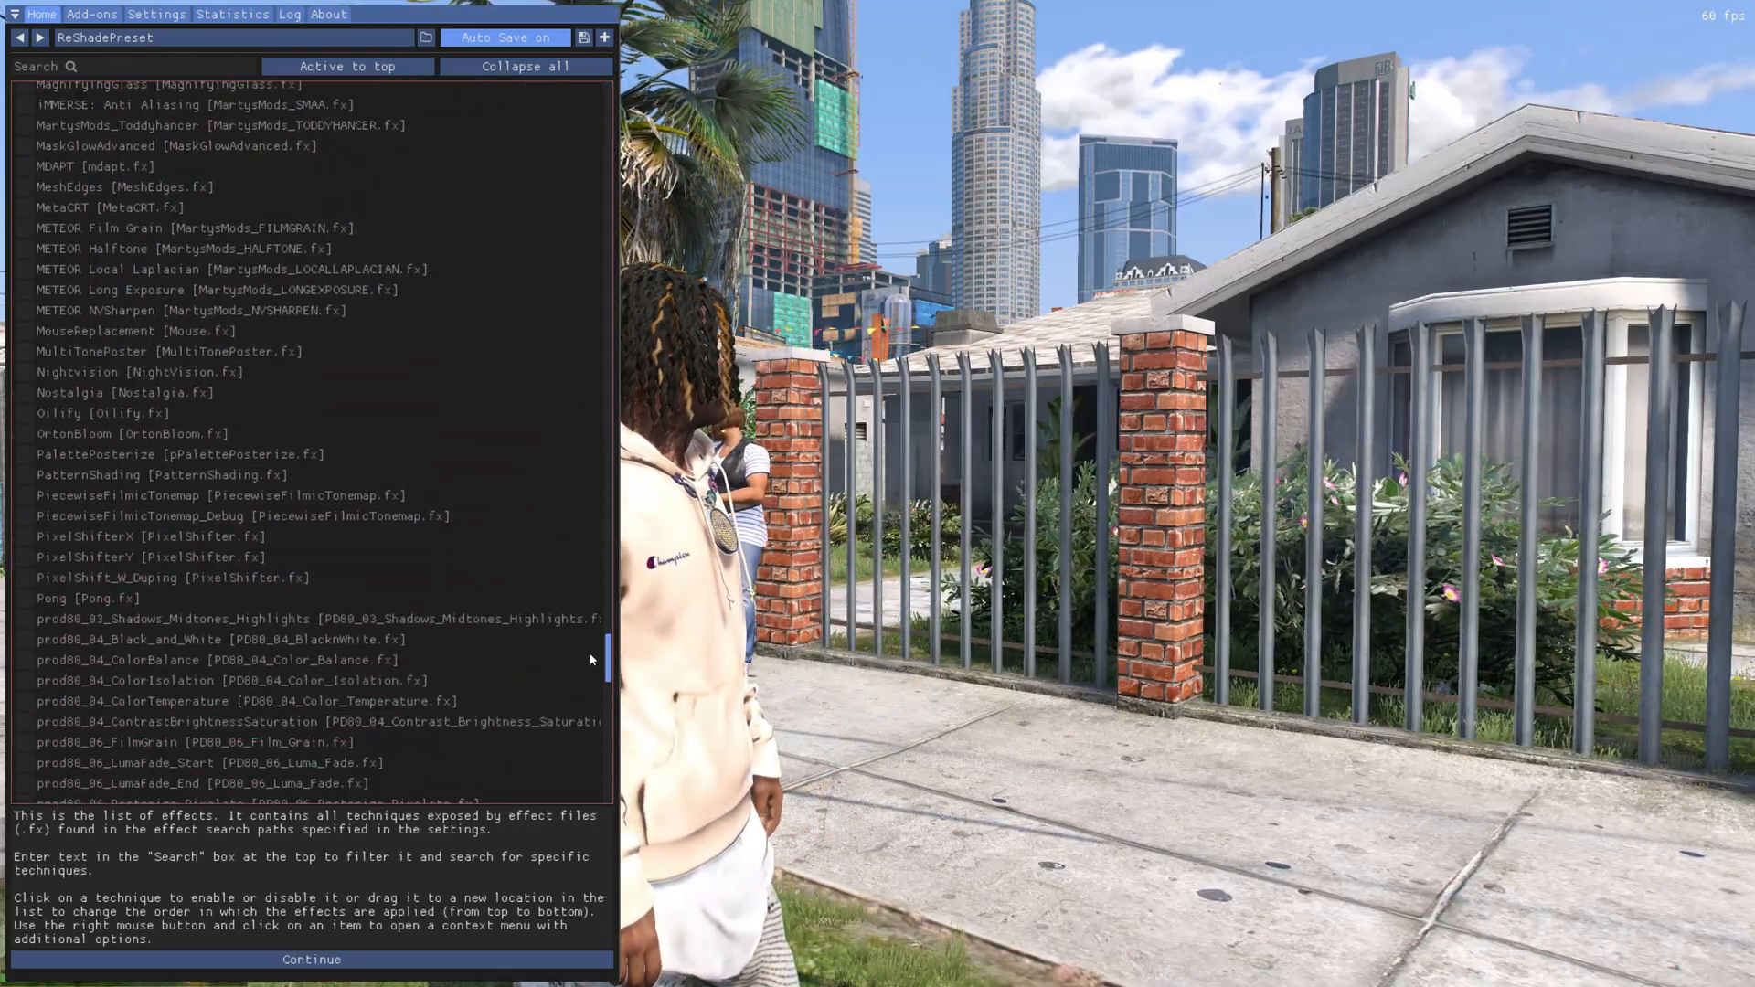
{"action": "scroll", "scroll_direction": "down", "scroll_amount": 3}
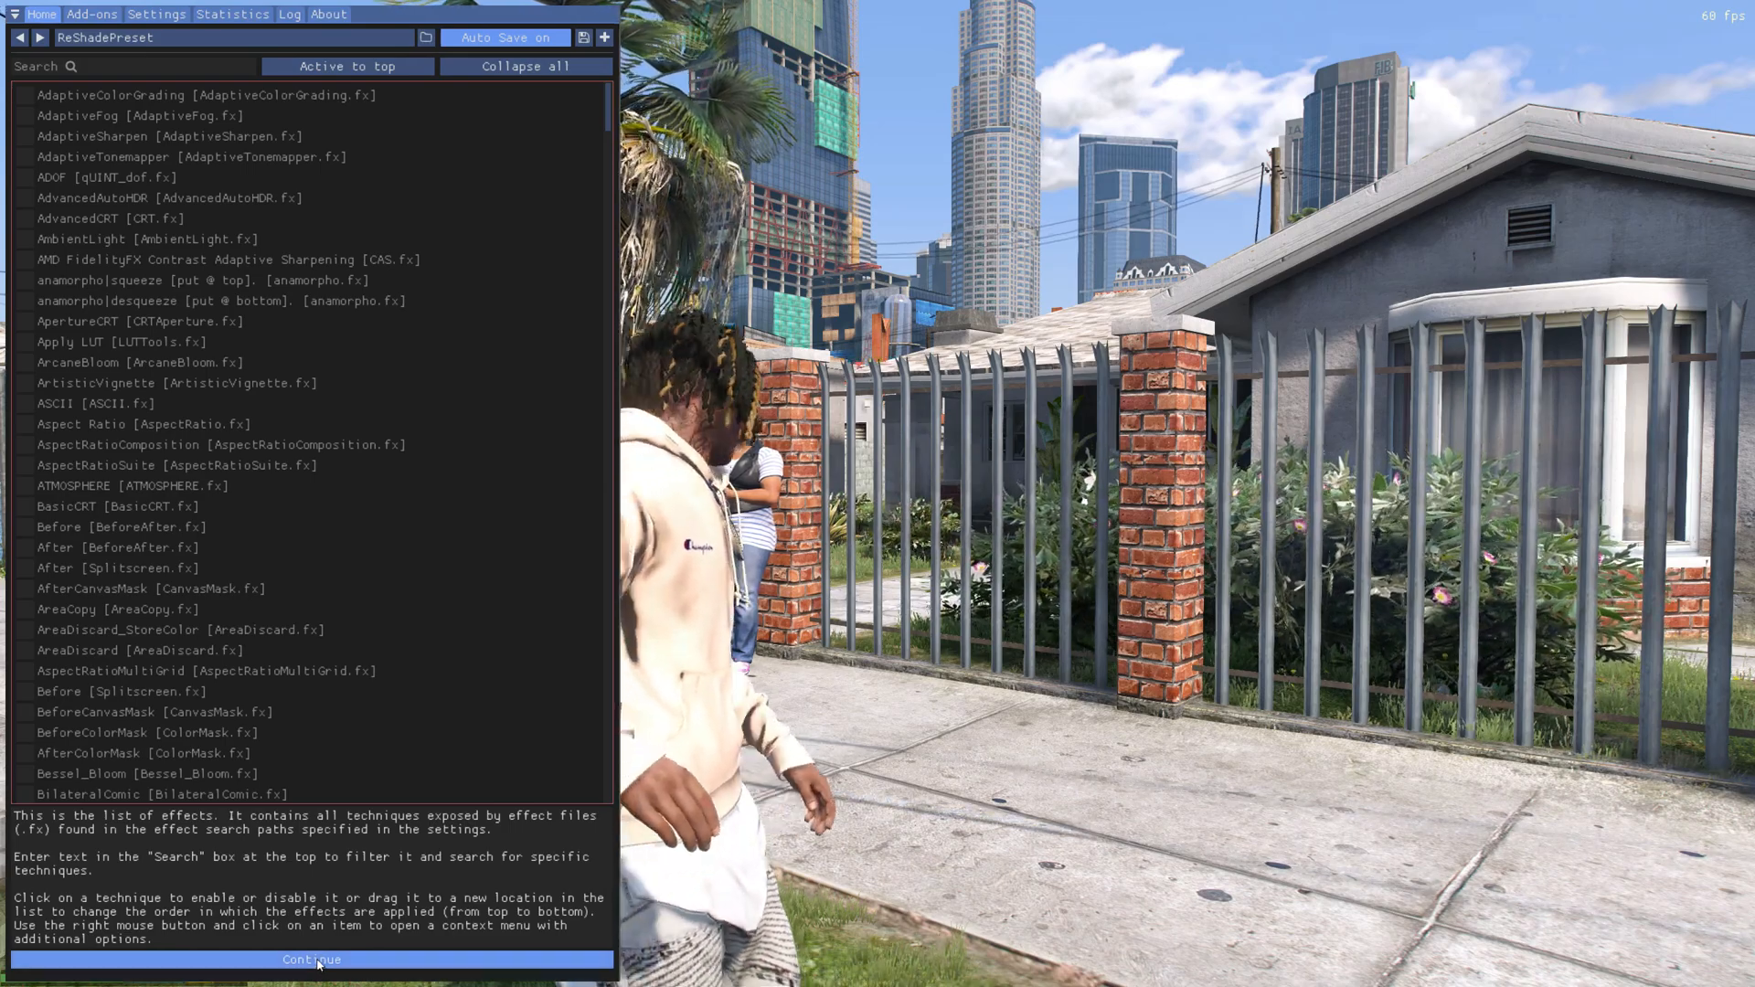
{"action": "left_click", "coordinate": [311, 960]}
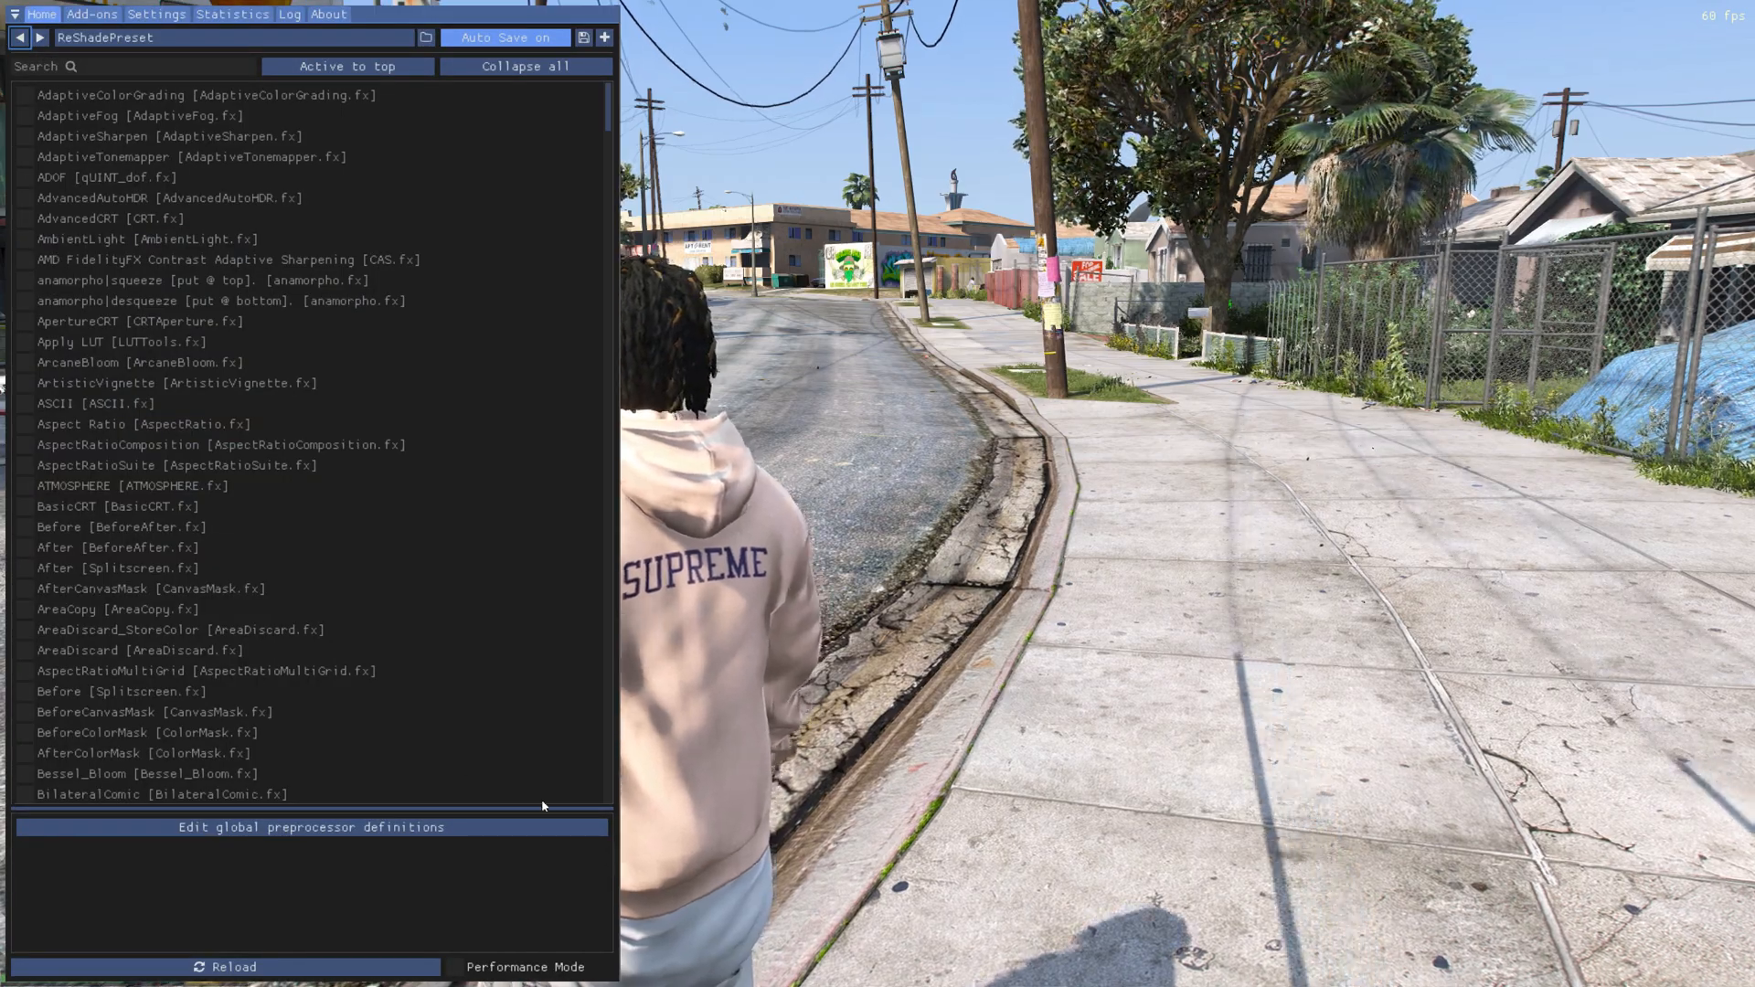
{"action": "mouse_move", "coordinate": [586, 38]}
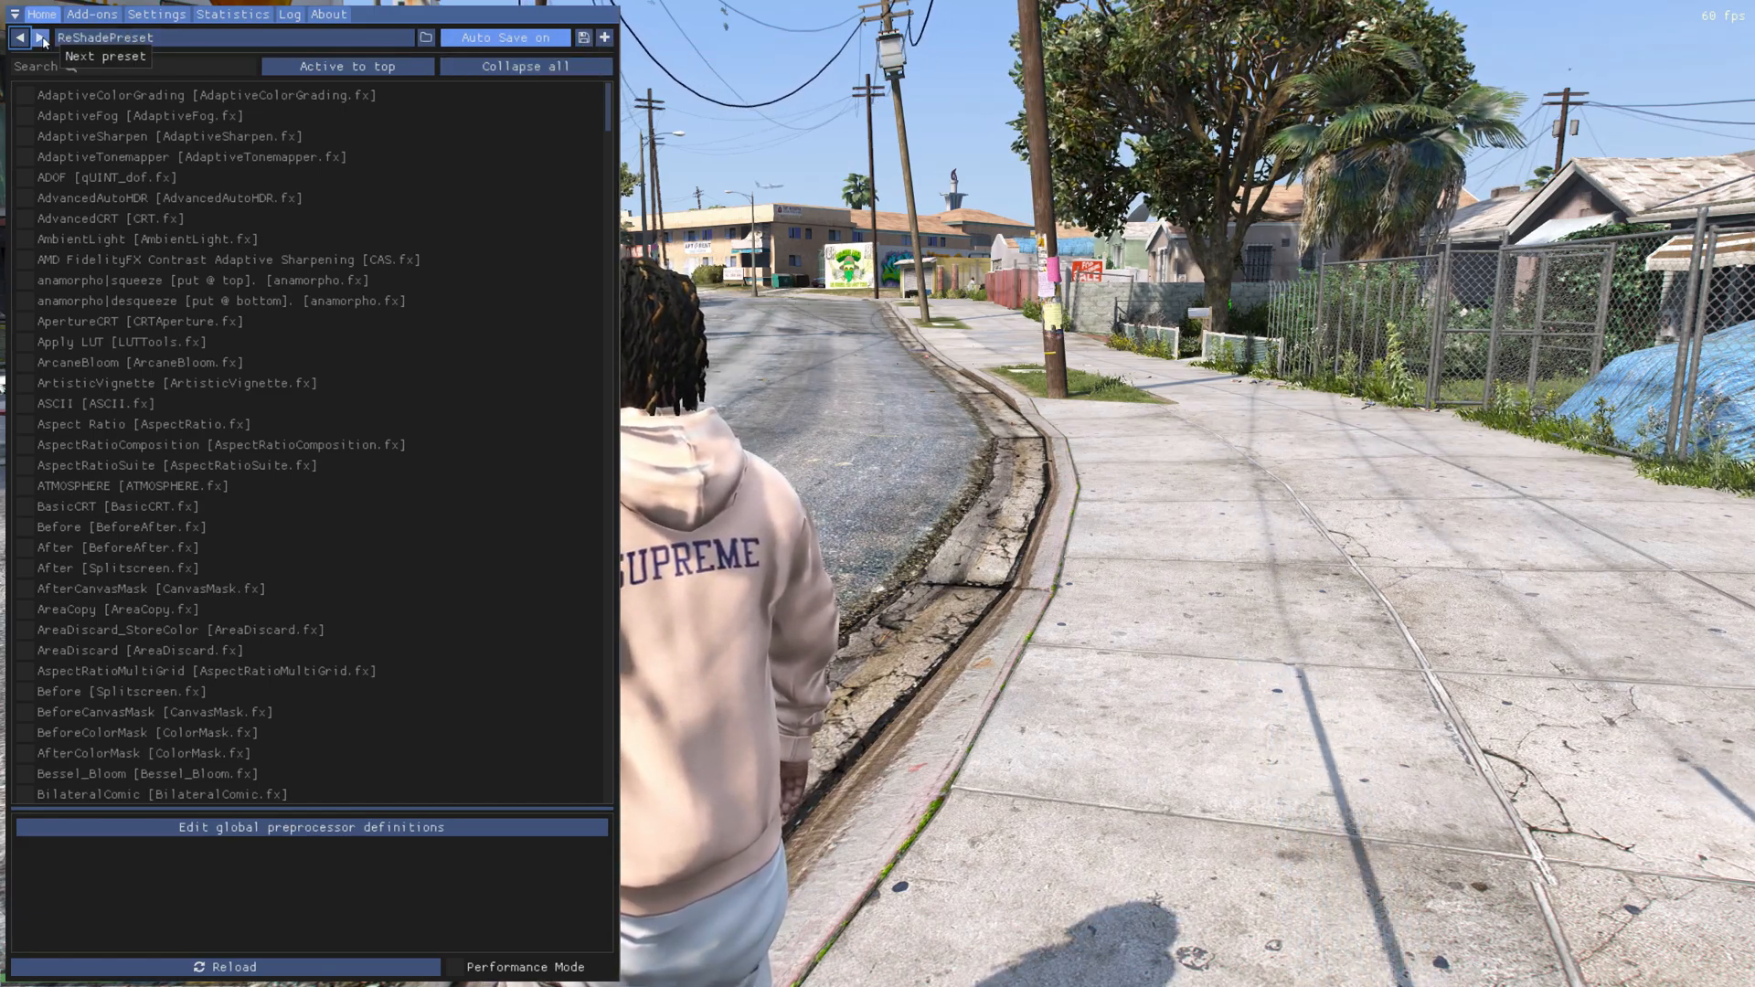
Visit the Settings tab, return Home and bring up the ReShadePreset.ini file chooser.
{"action": "left_click", "coordinate": [155, 14]}
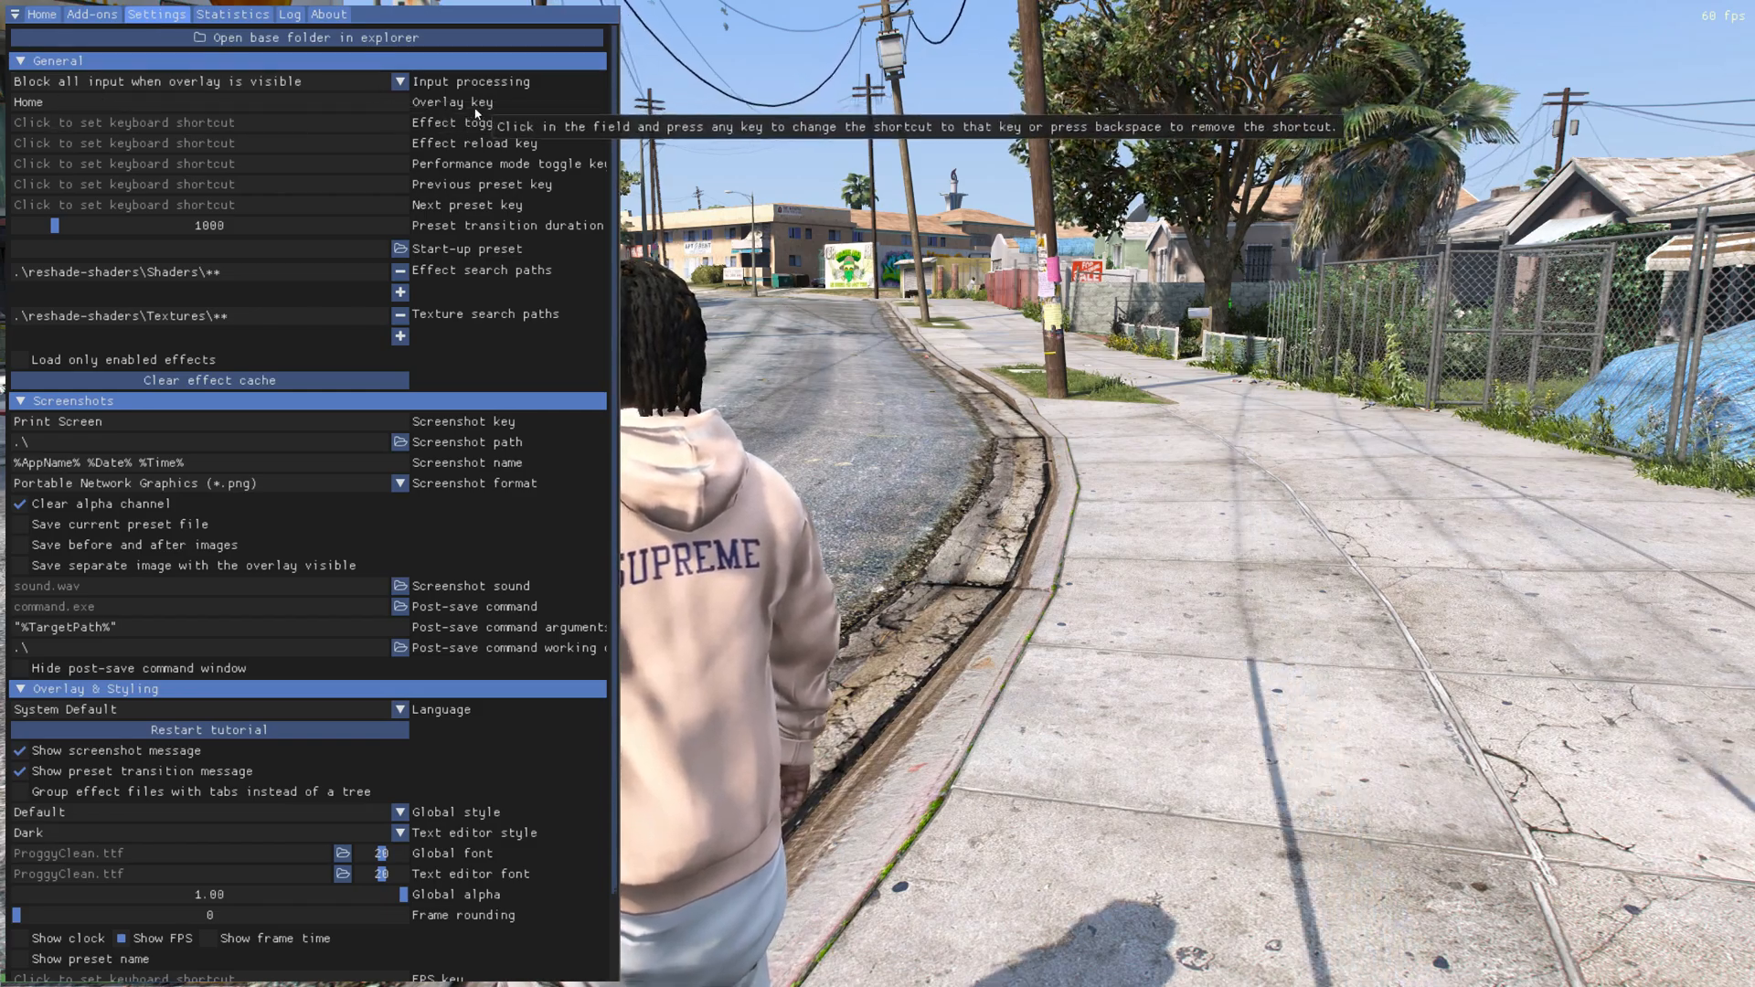
{"action": "mouse_move", "coordinate": [362, 95]}
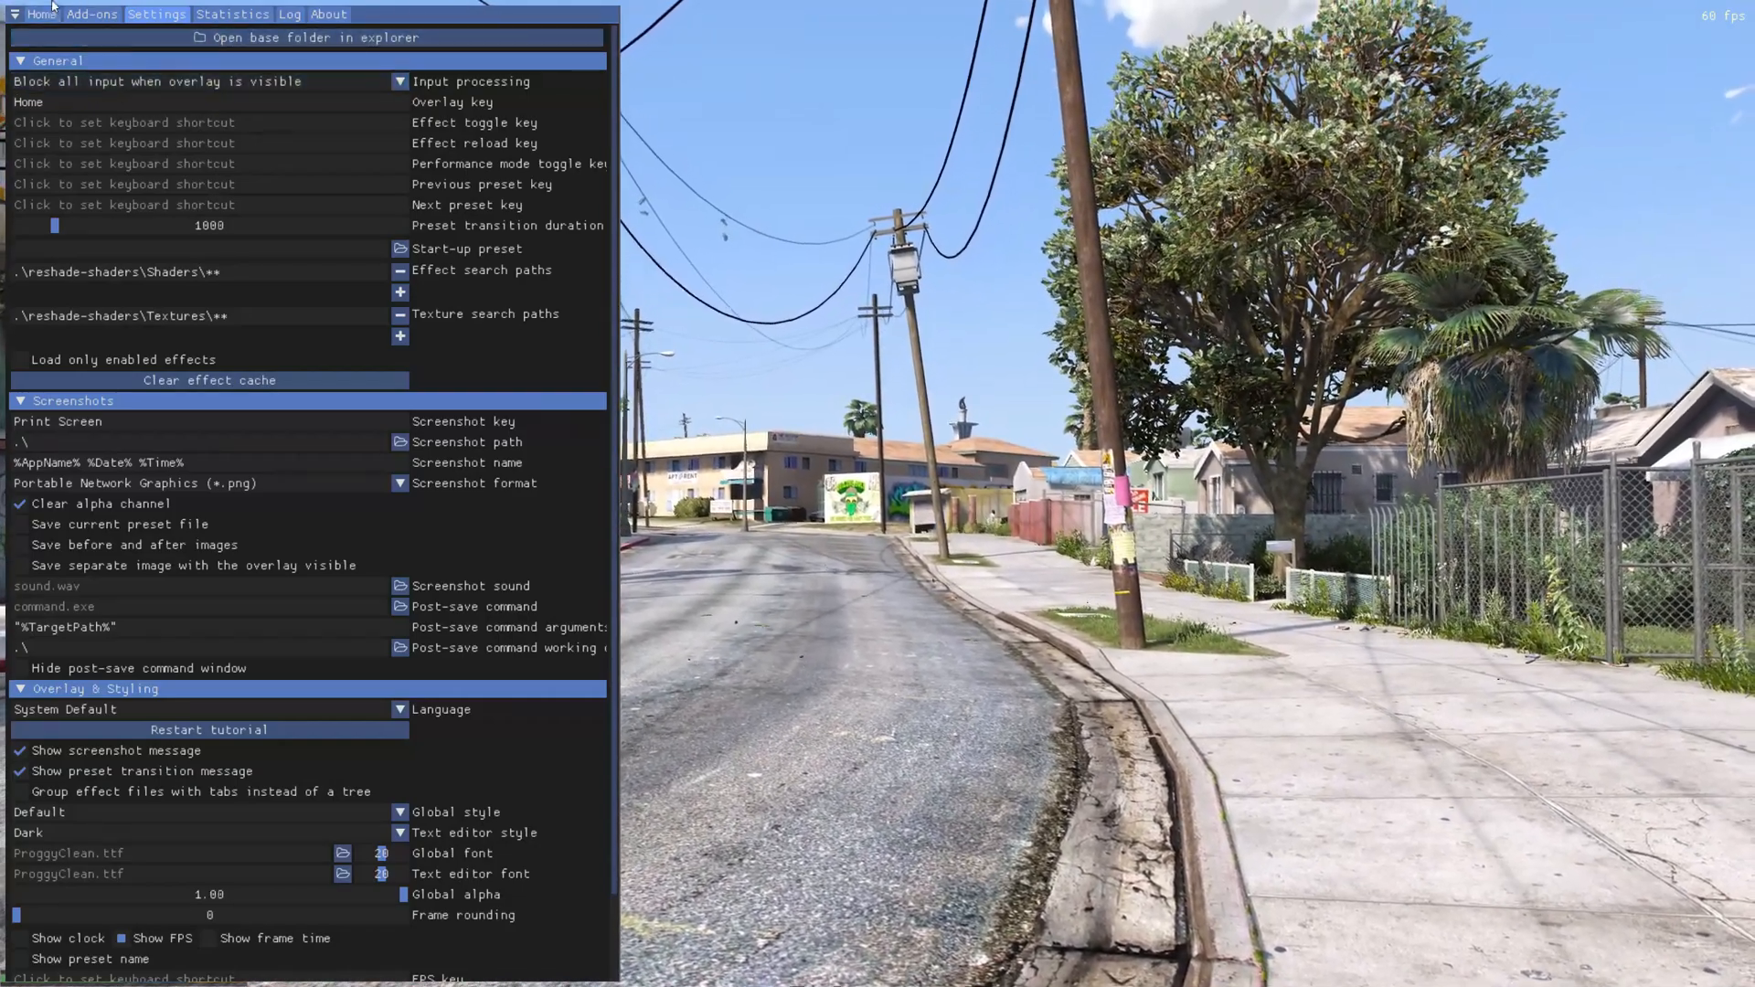
{"action": "left_click", "coordinate": [35, 14]}
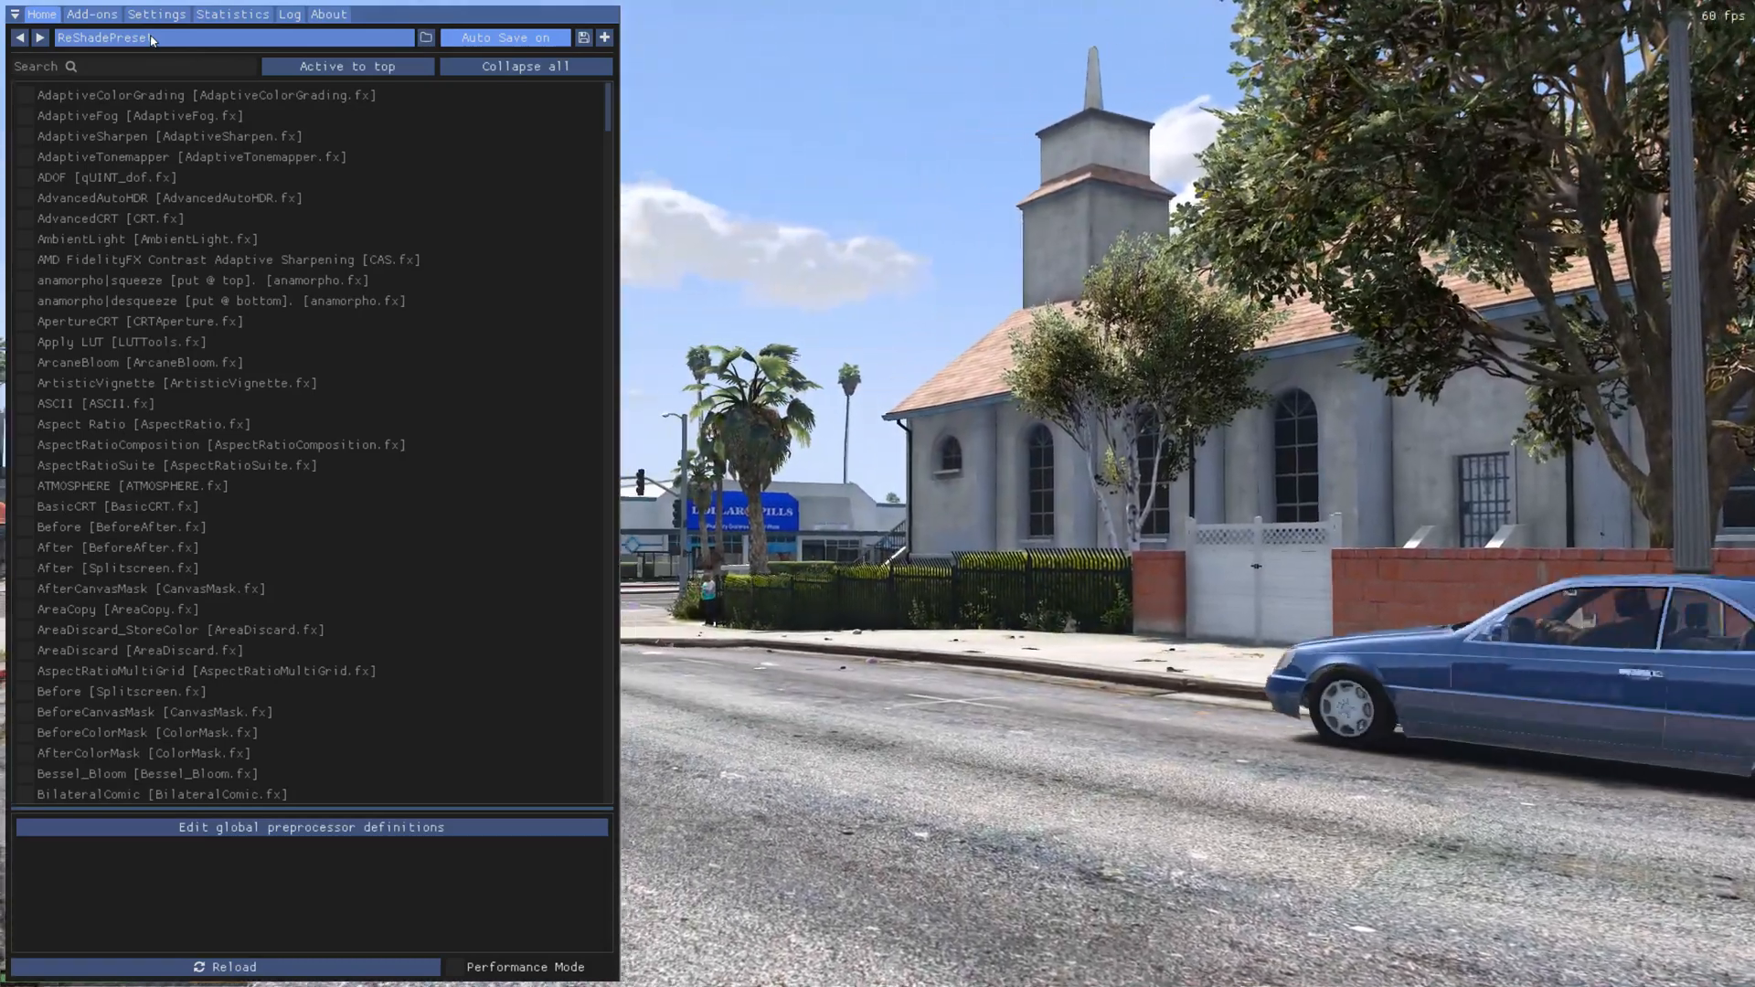
{"action": "left_click", "coordinate": [424, 36]}
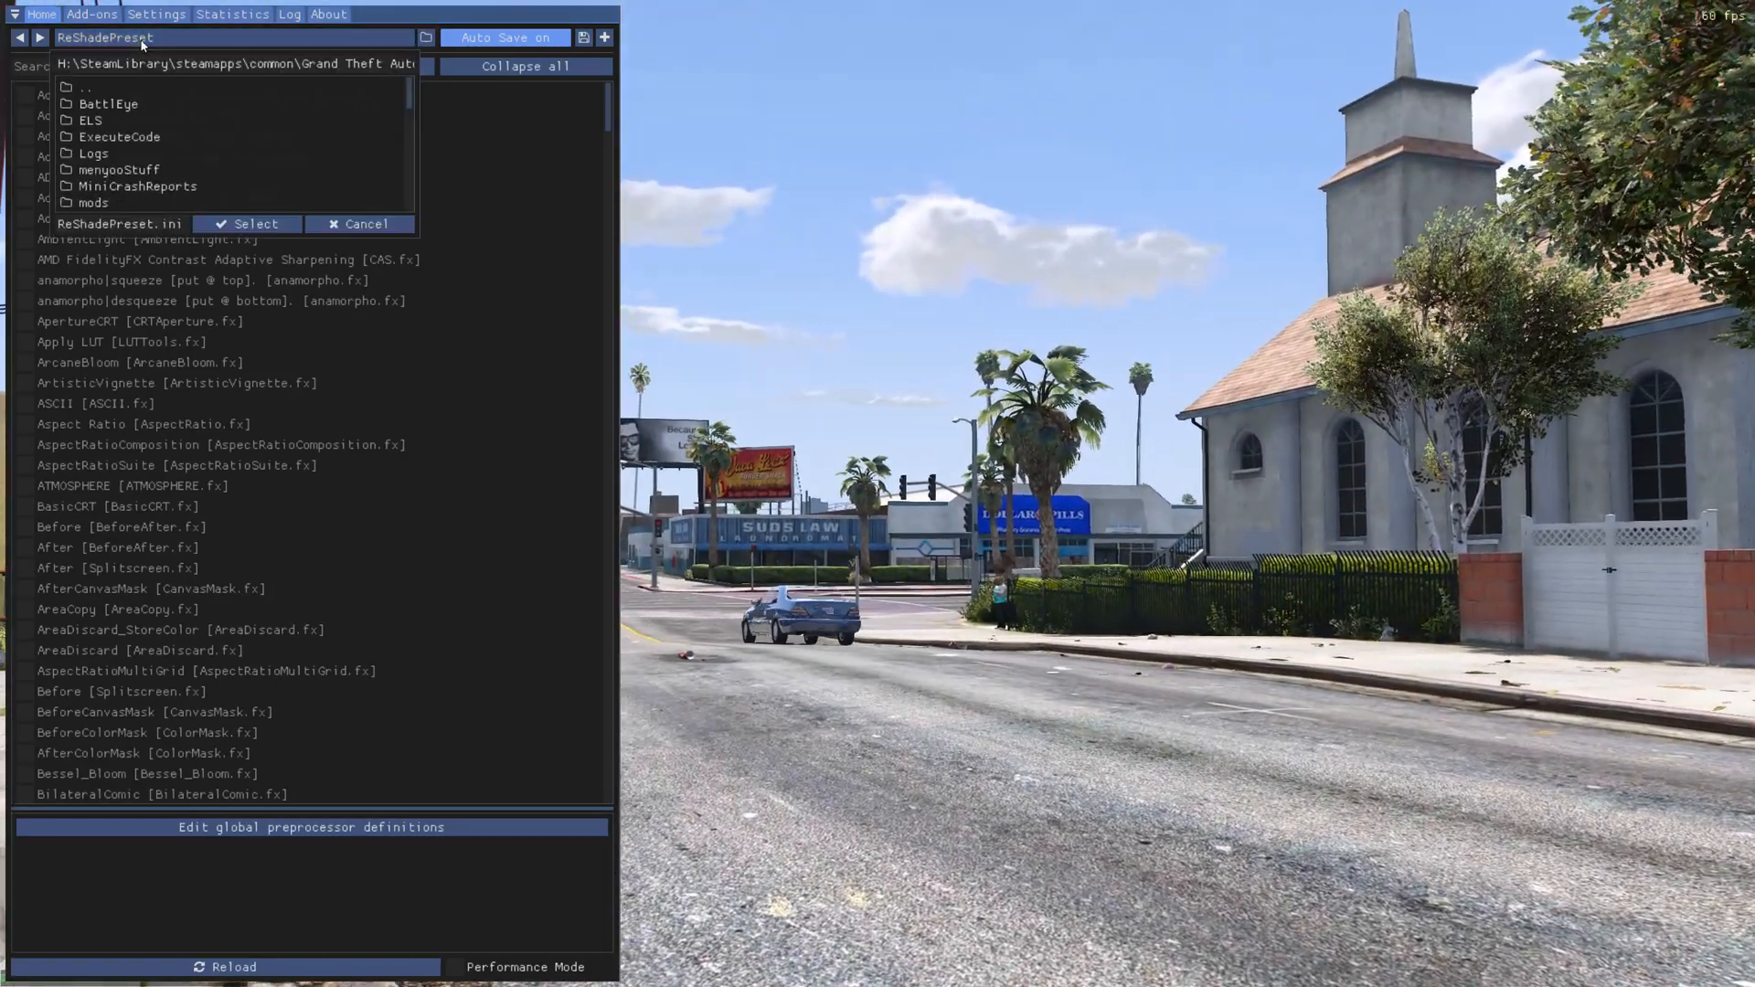